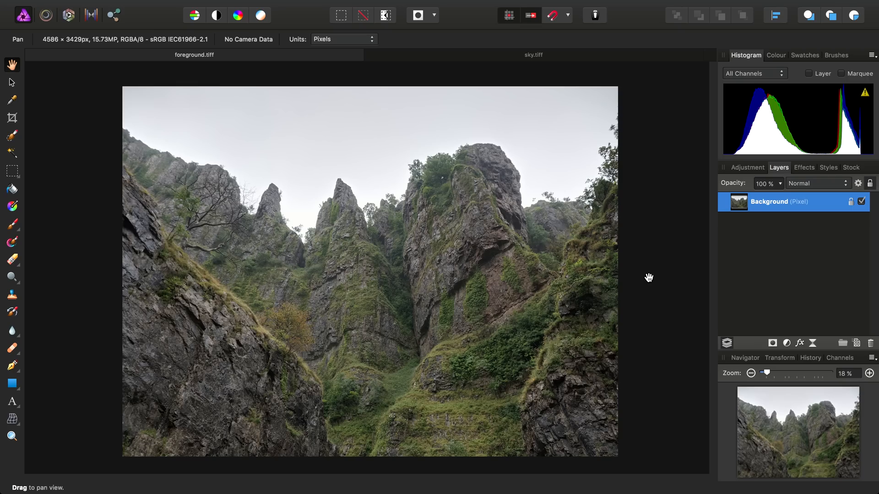
mouse_move(218, 131)
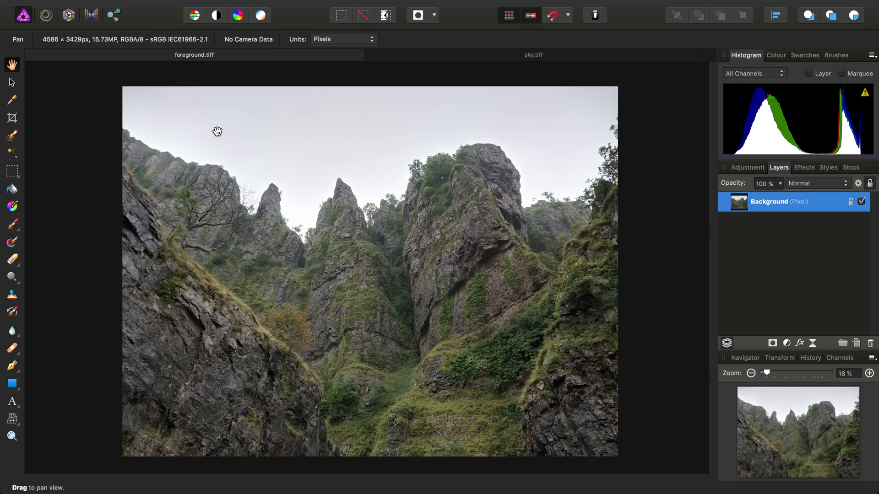
mouse_move(404, 161)
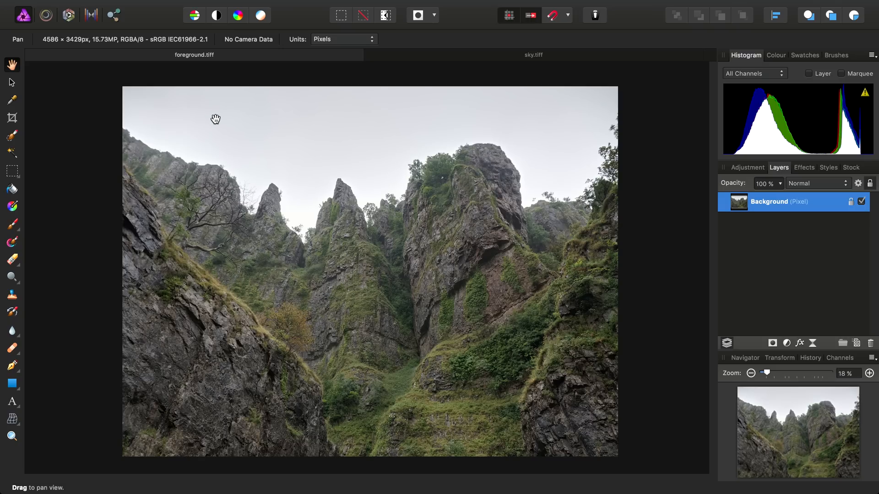
mouse_move(373, 135)
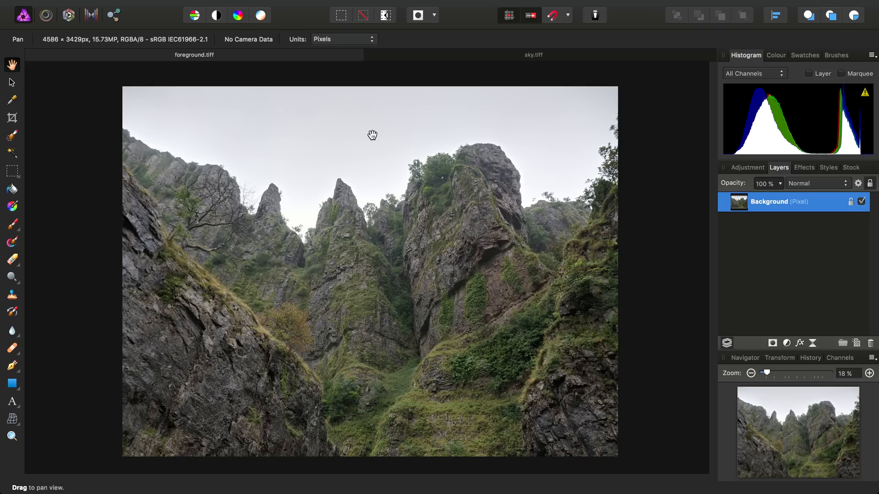
mouse_move(474, 77)
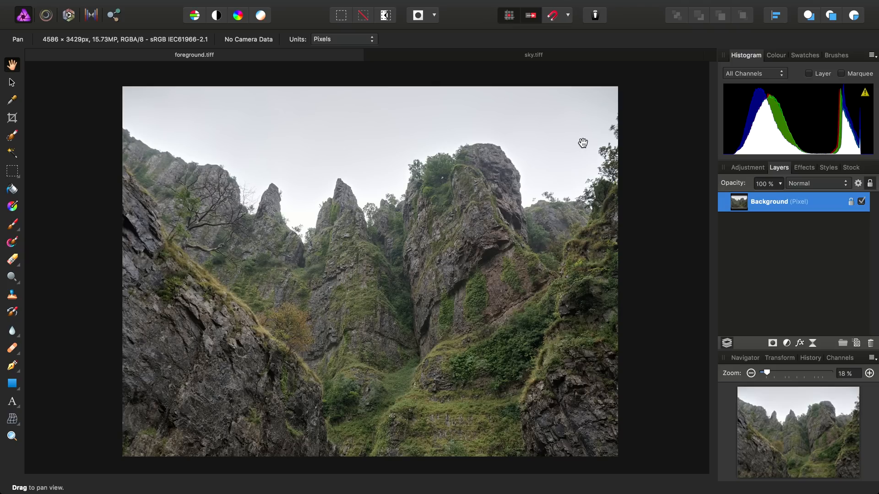
Step: Compare the blue sky photo with the gorge photo and inspect the cliff skyline edges
click(533, 54)
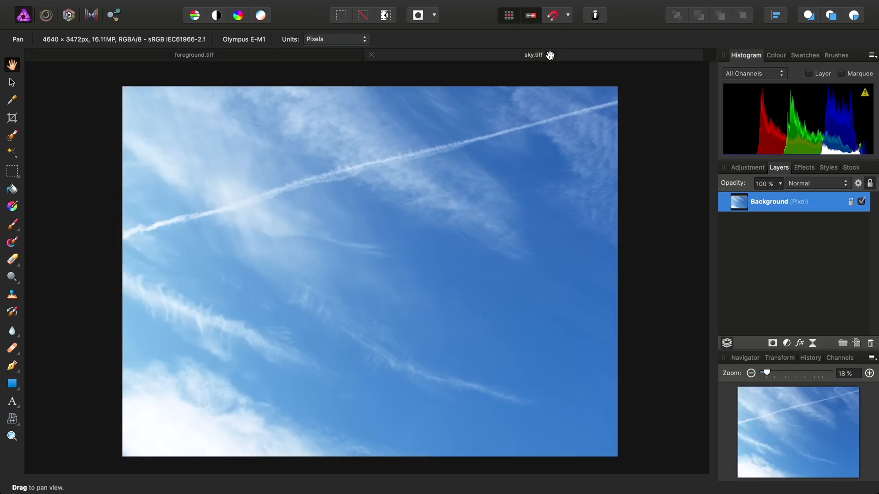
mouse_move(577, 245)
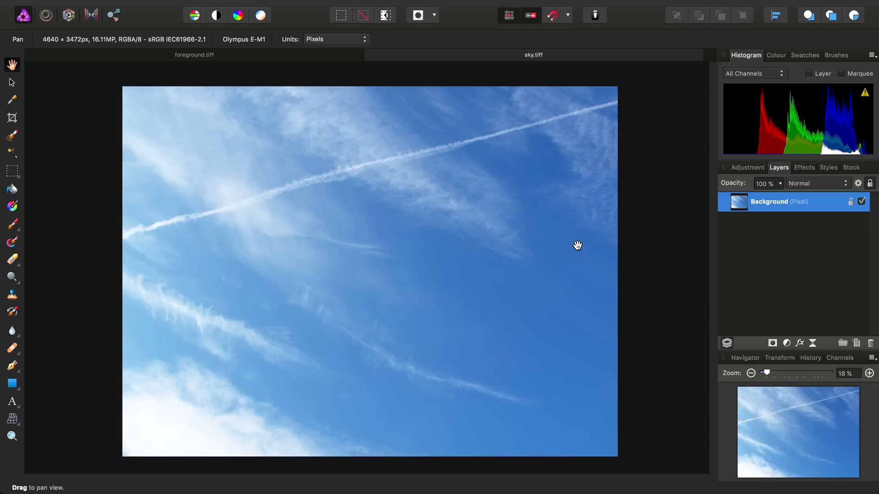
click(194, 54)
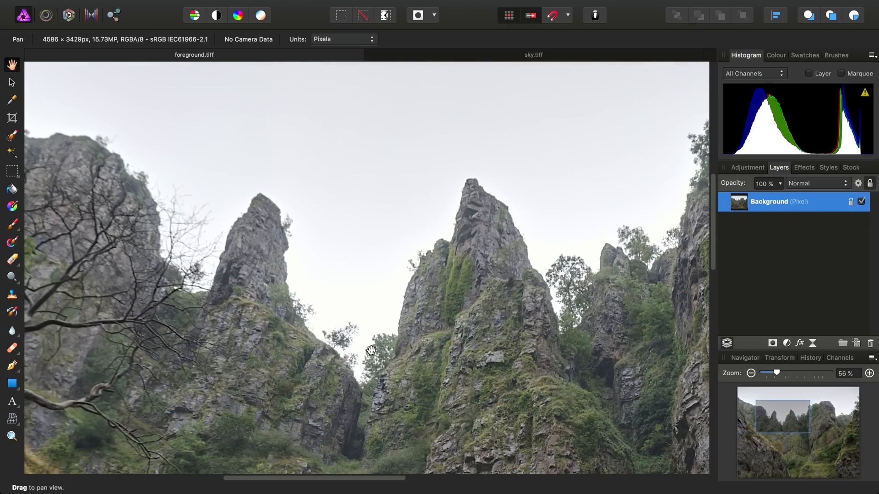
drag(370, 351, 339, 219)
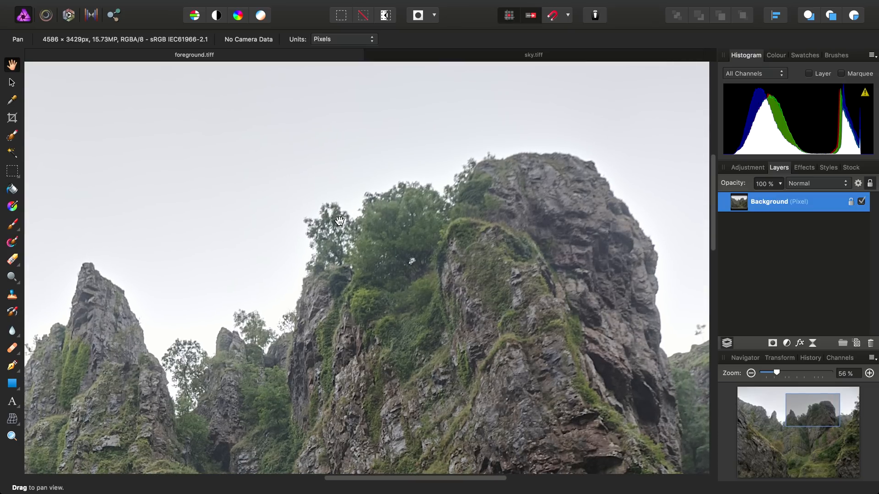
drag(339, 220, 476, 237)
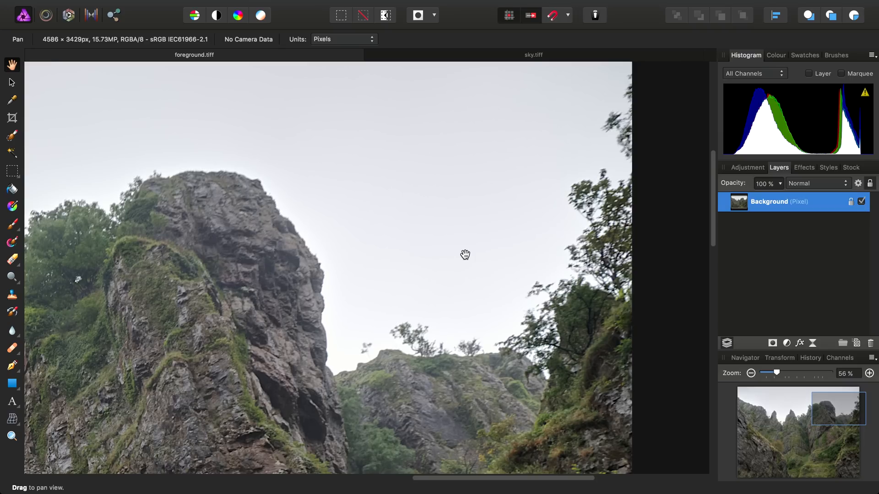
mouse_move(307, 238)
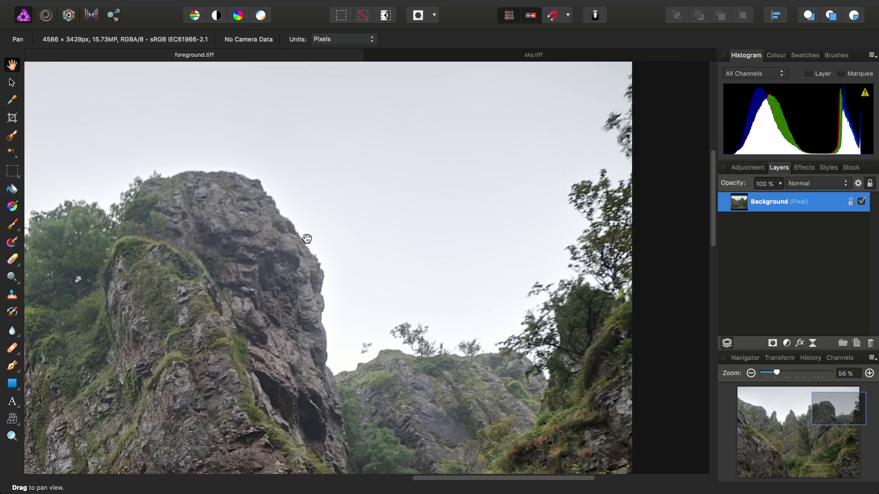
drag(307, 238, 412, 233)
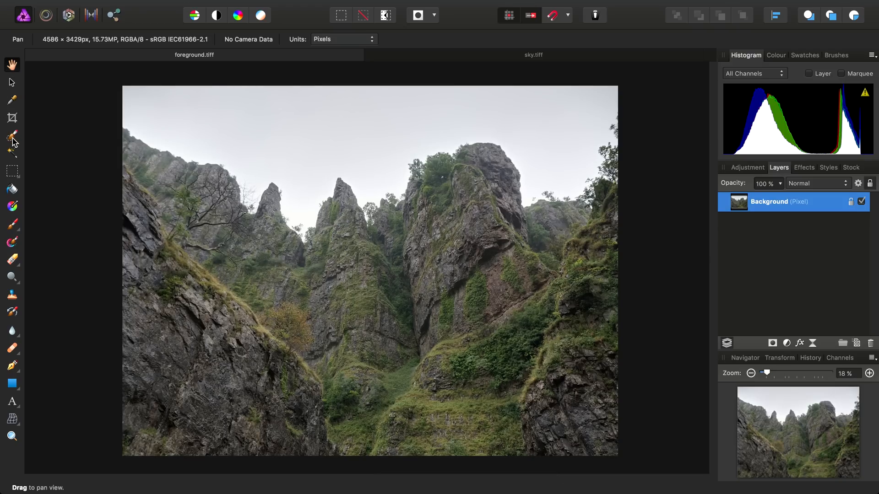
Step: Paint a selection over the grey sky with the Selection Brush, snapping to the ridgeline
click(12, 135)
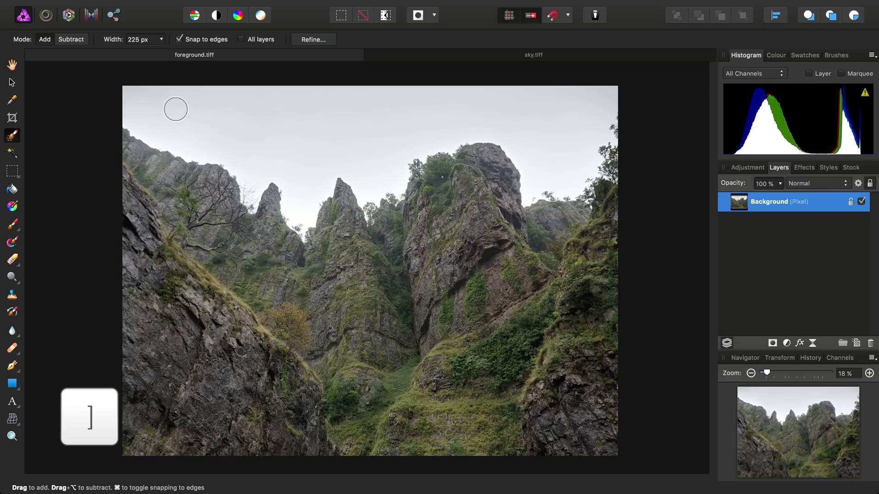
drag(176, 109, 450, 107)
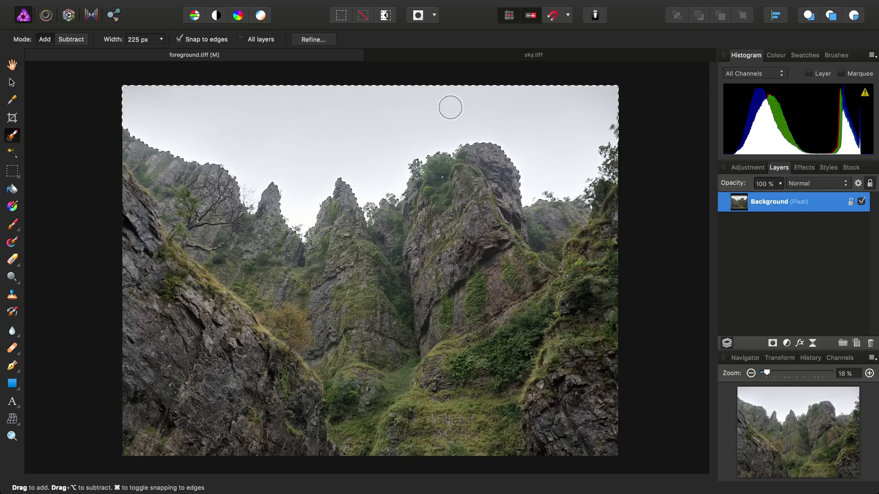
drag(451, 107, 415, 156)
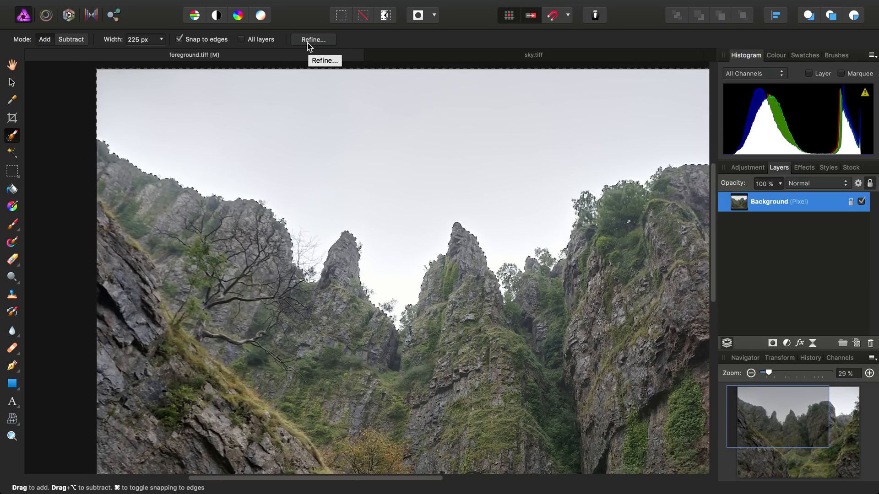
Step: Start Refine Selection and matte-brush the left cliff skyline down to the bare tree branches
click(313, 40)
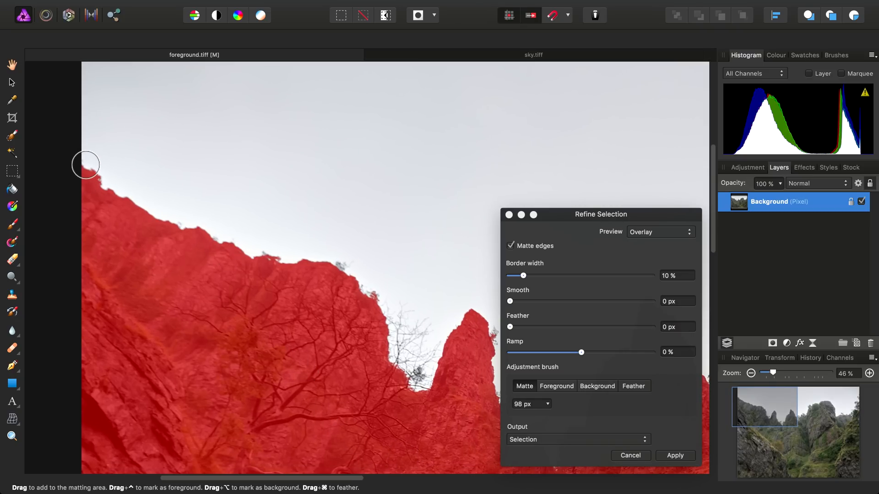
drag(84, 164, 225, 236)
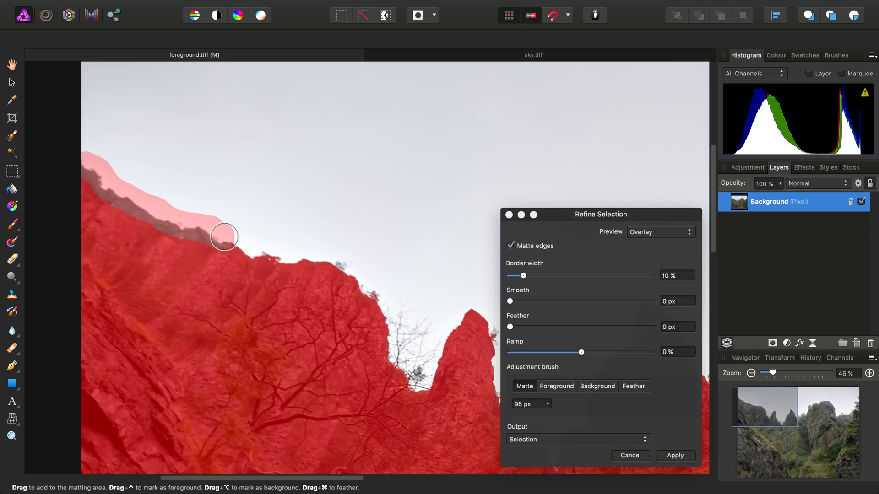
drag(223, 235, 369, 290)
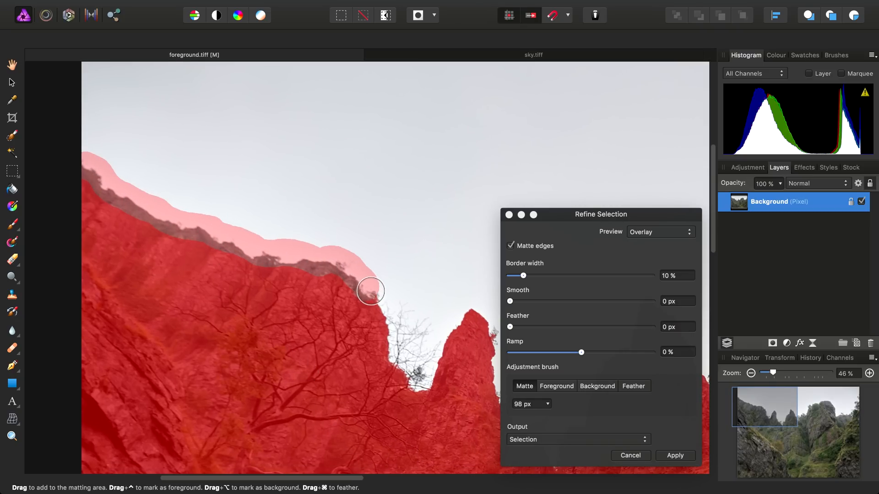
drag(370, 290, 434, 342)
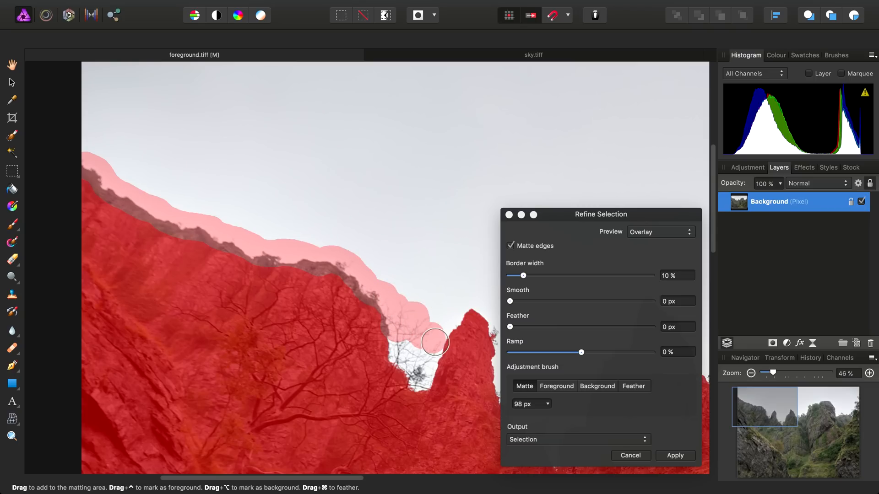
drag(434, 343, 383, 346)
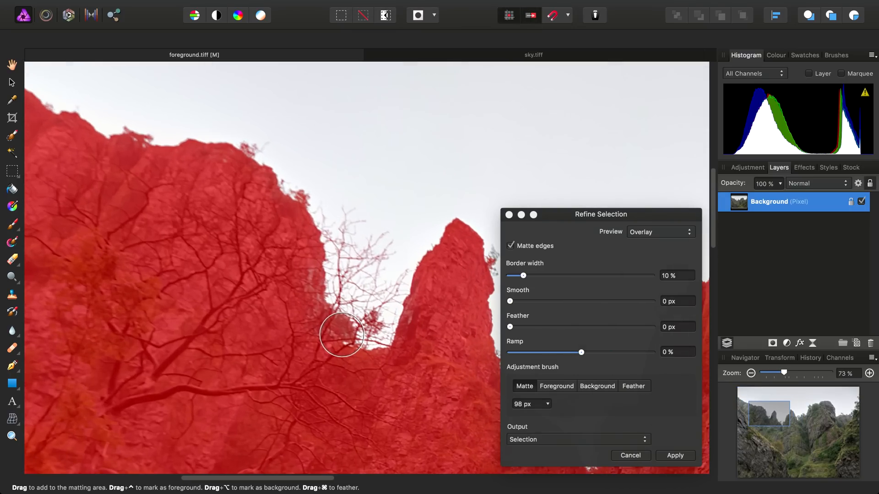
Step: Matte the upper left cliff edge and the left pinnacle down into the dip between pinnacles
drag(341, 335, 243, 150)
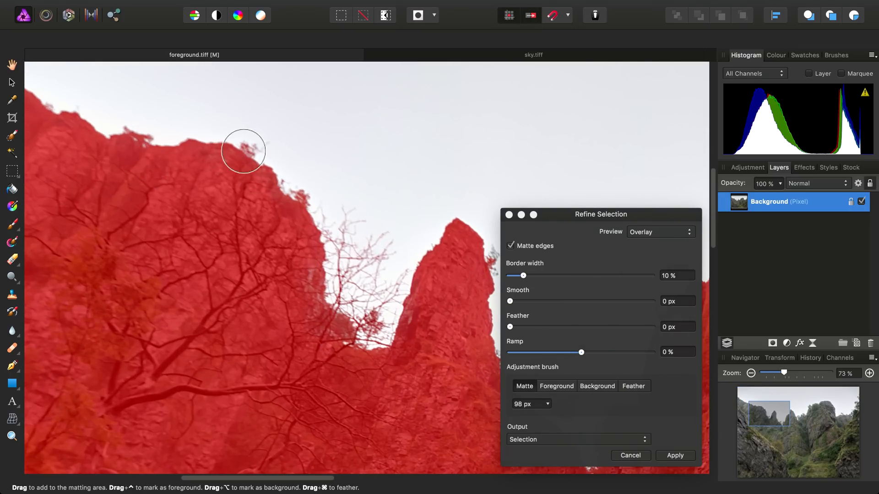
drag(243, 150, 404, 276)
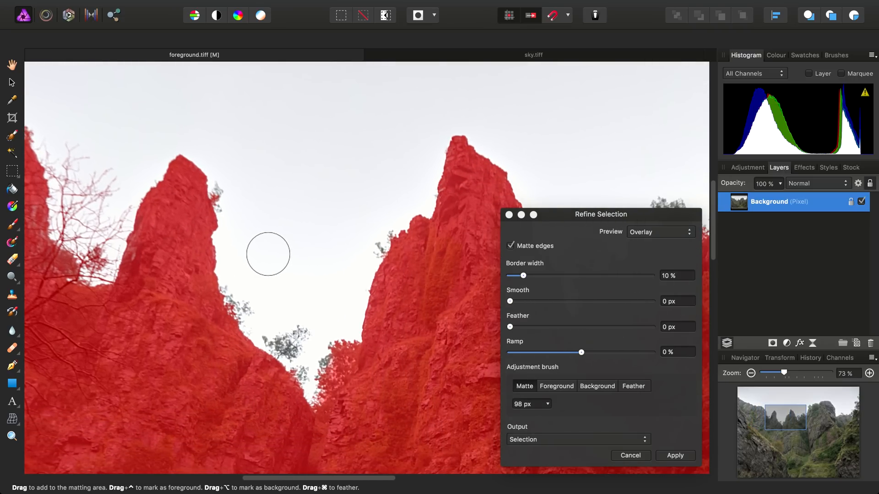
drag(268, 254, 269, 332)
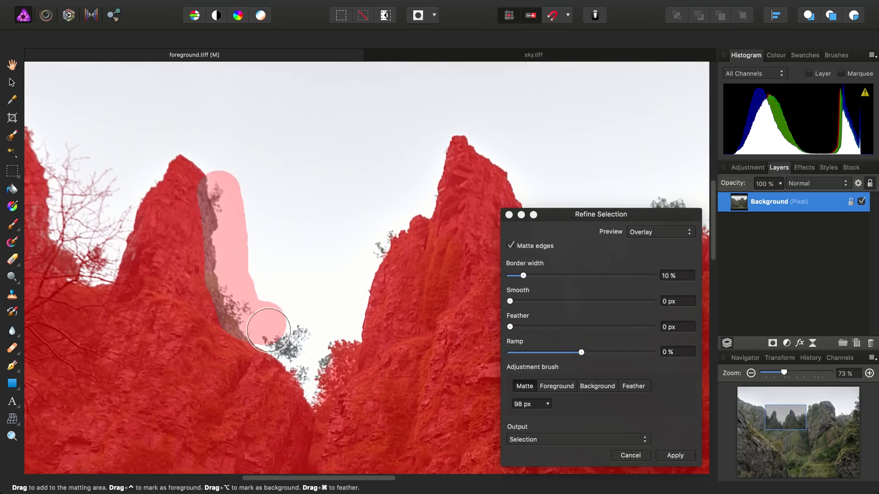
drag(269, 331, 348, 336)
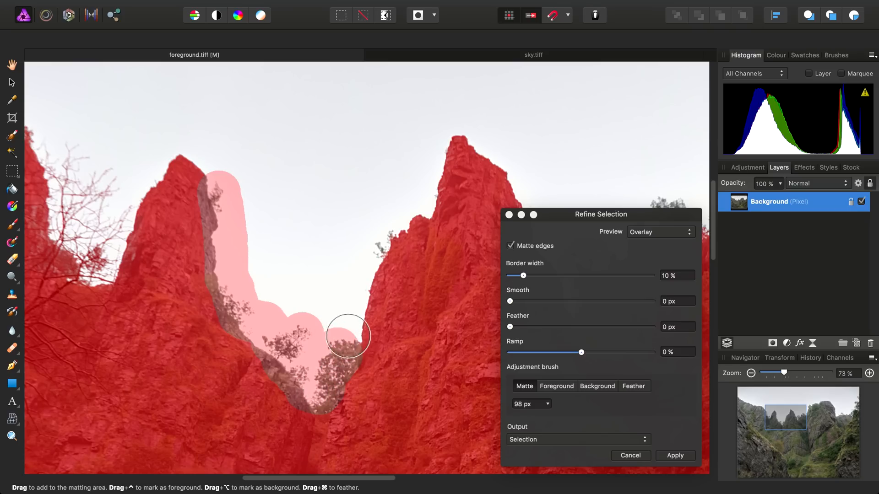
drag(346, 336, 449, 139)
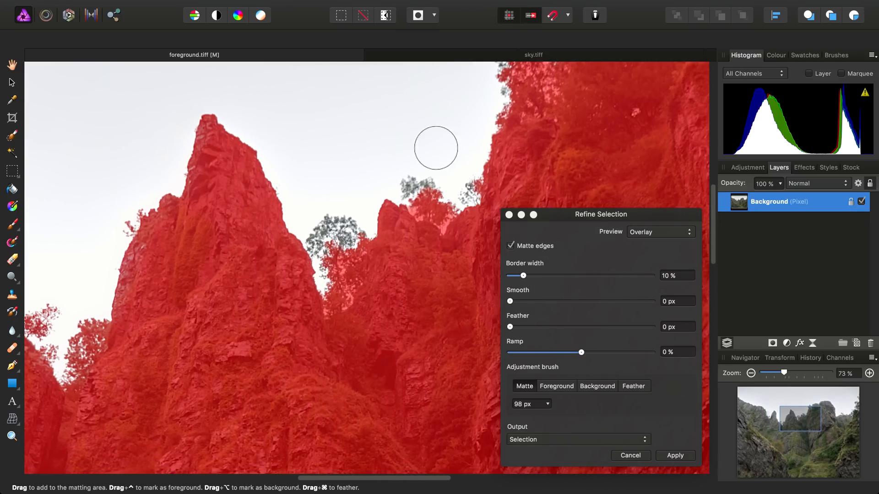
Step: Matte the trees in the rocky dip and up the central ridge to the upper-right treetops
drag(436, 147, 236, 297)
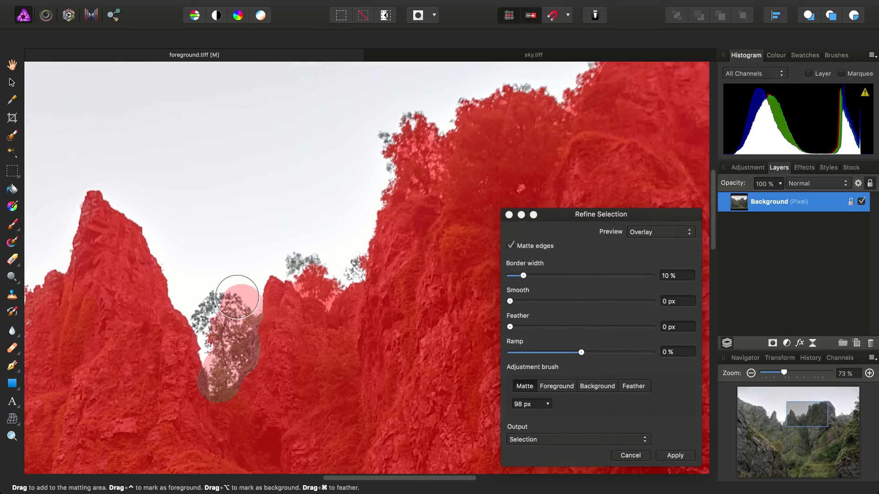
drag(236, 297, 364, 248)
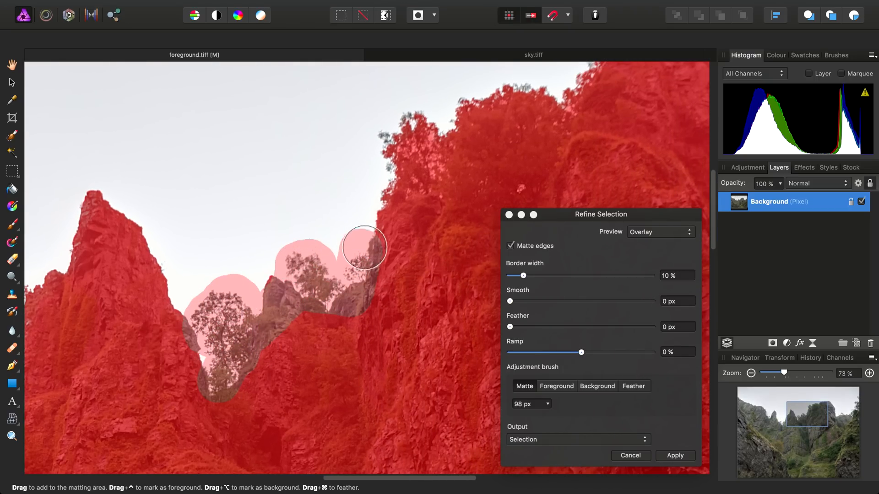
drag(366, 247, 424, 188)
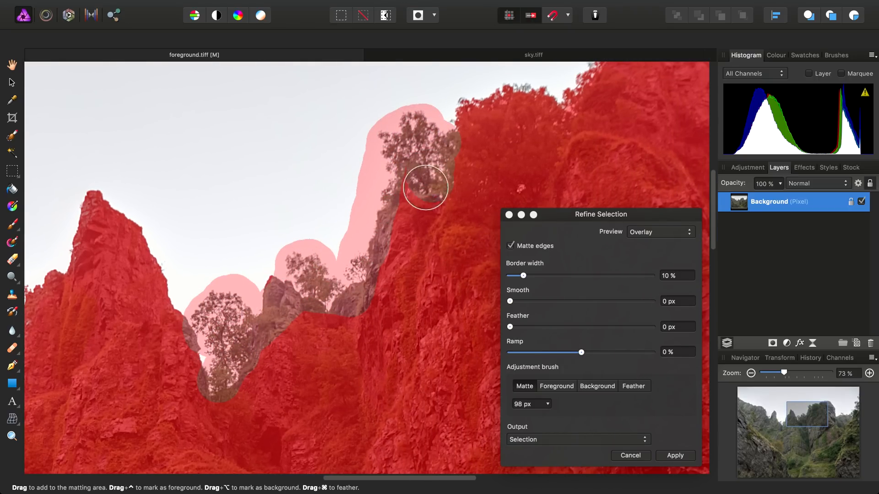
drag(425, 186, 503, 103)
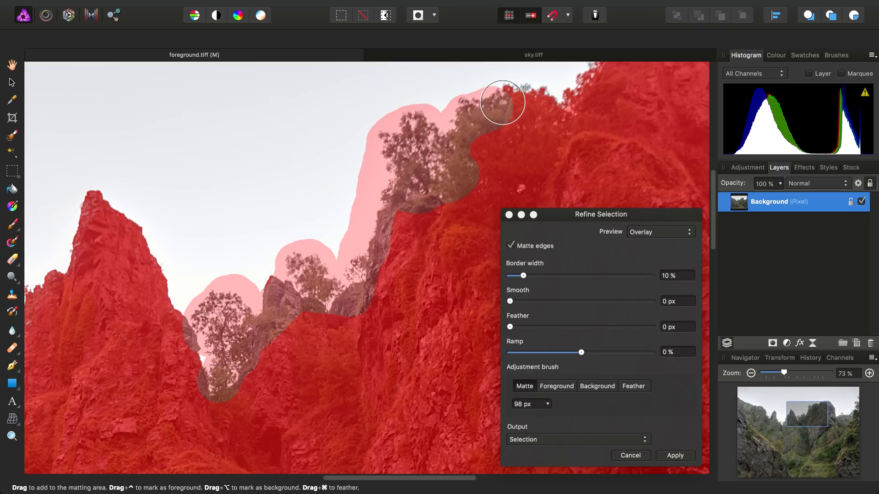
Step: Matte the trees atop the big right-hand peak and the small trees on the lower ridge
drag(503, 101, 489, 133)
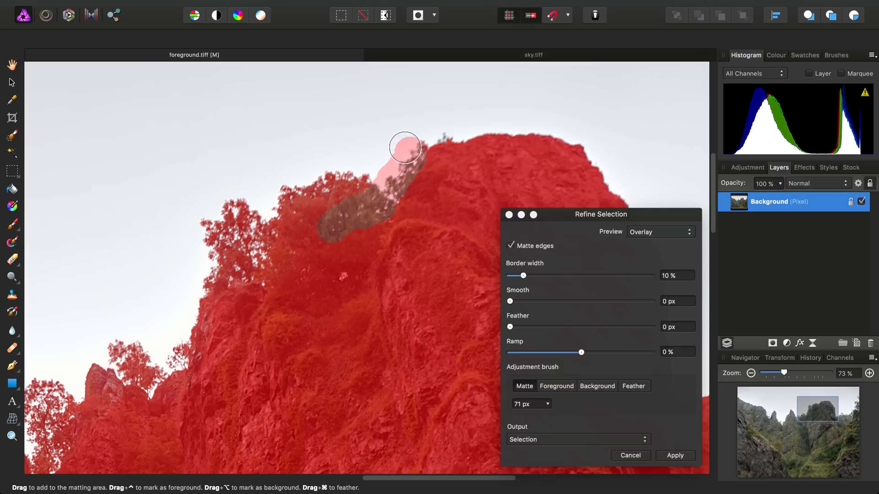
drag(404, 146, 502, 198)
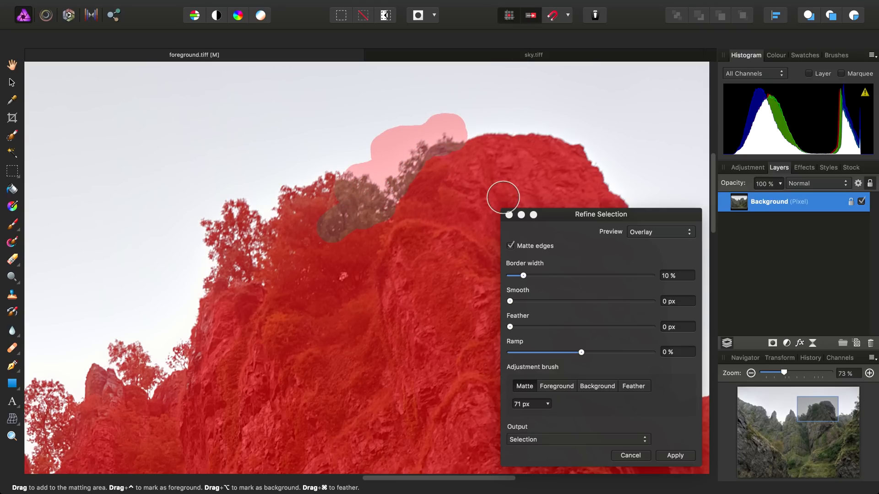
drag(503, 197, 459, 216)
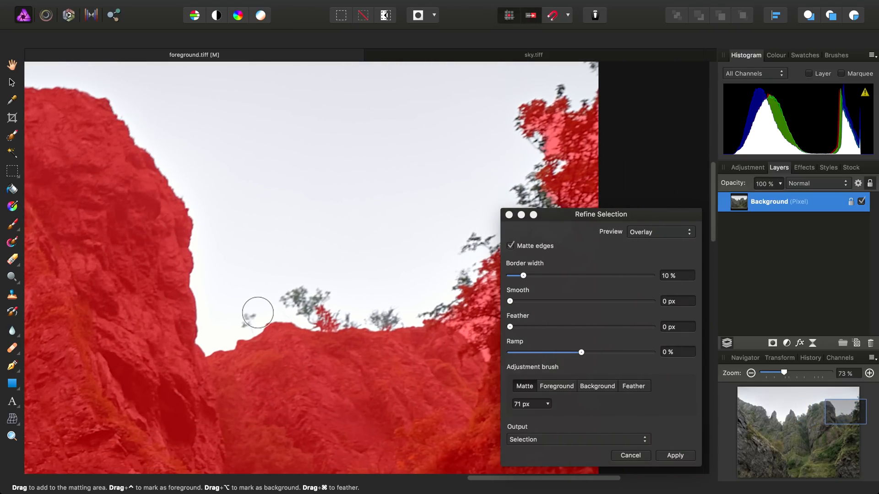
drag(258, 312, 301, 304)
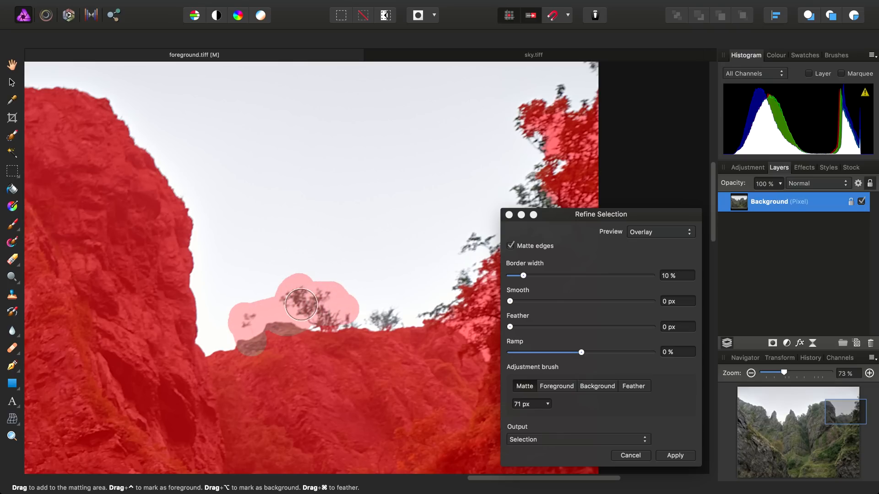
drag(301, 304, 438, 304)
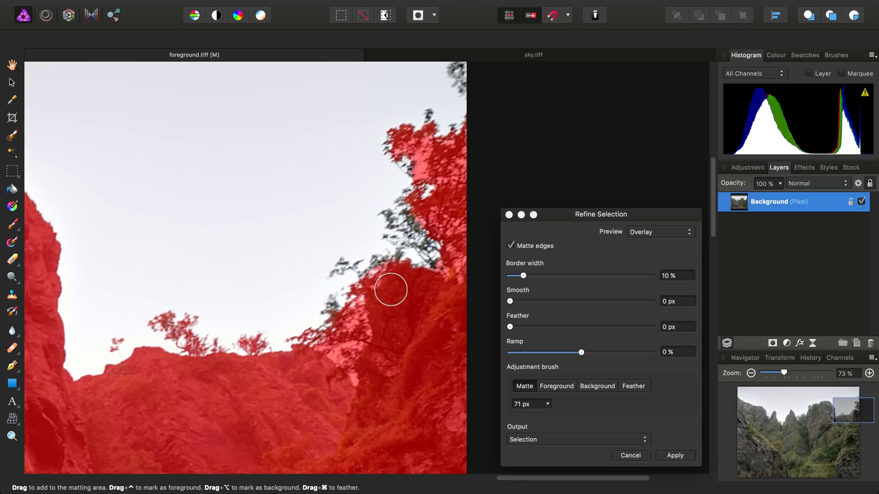
Step: Matte the tree gap, the leaning tree and the edge treetops up the right-hand skyline
drag(391, 290, 337, 354)
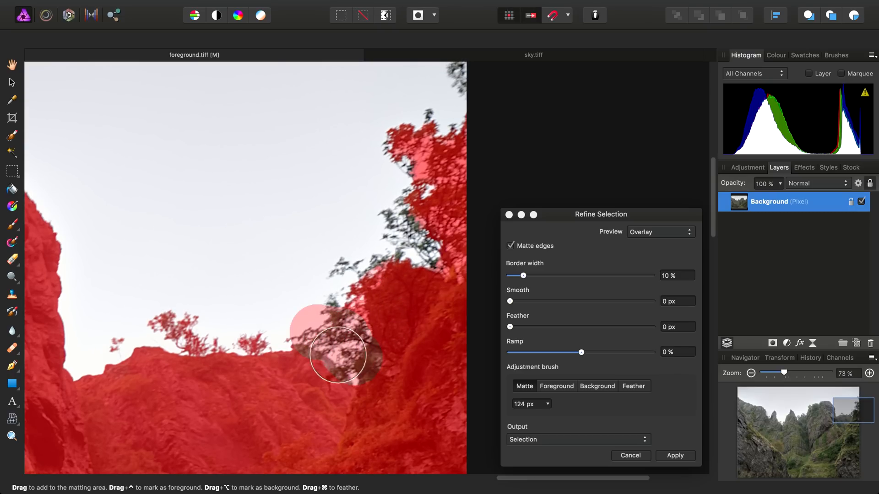
drag(336, 353, 393, 261)
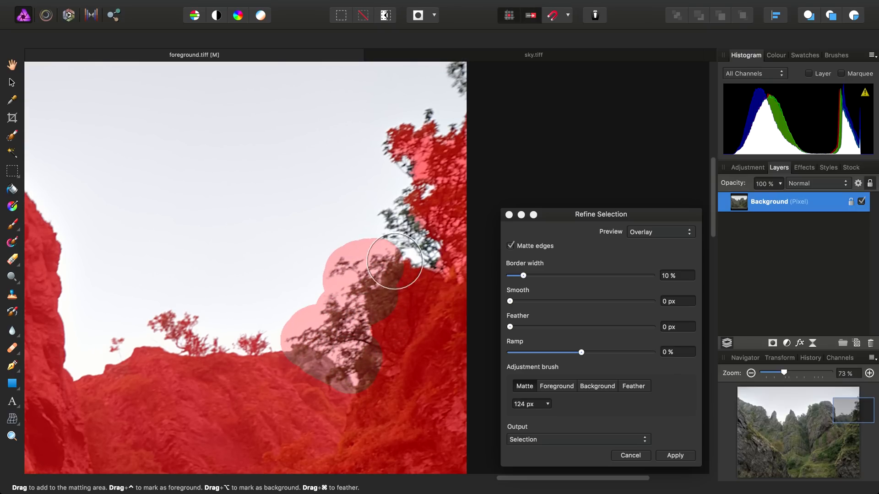
drag(396, 261, 457, 142)
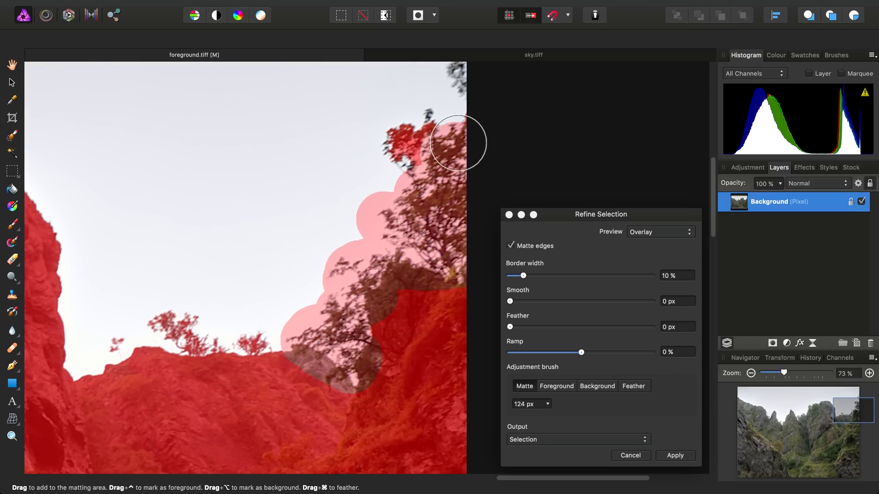
drag(457, 143, 460, 65)
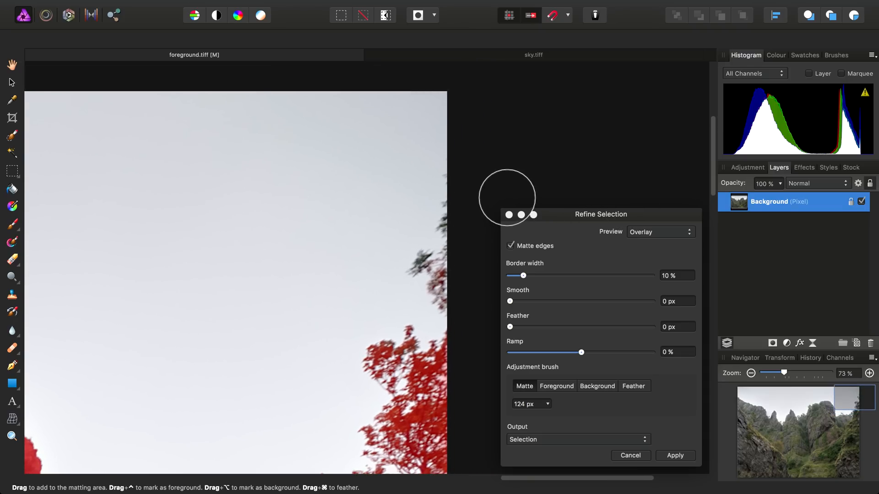
drag(507, 196, 436, 297)
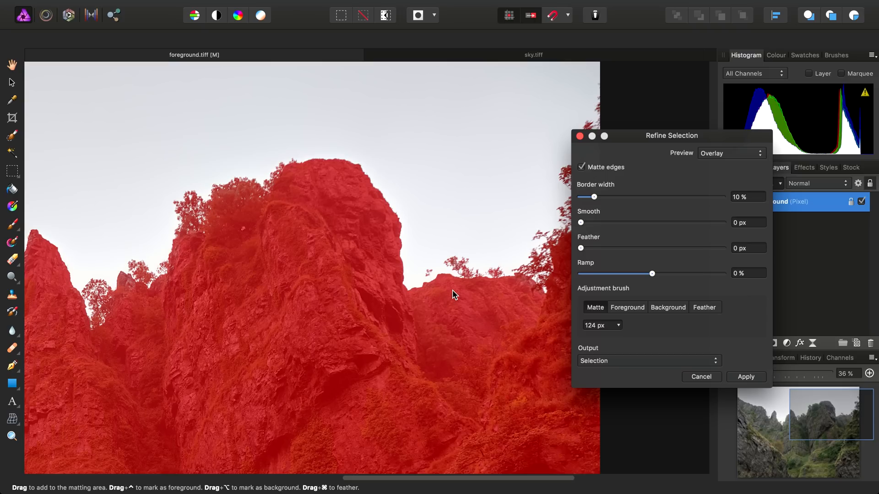
Step: Set the Refine Selection output to Mask and apply it, cutting out the grey sky
drag(671, 135, 667, 73)
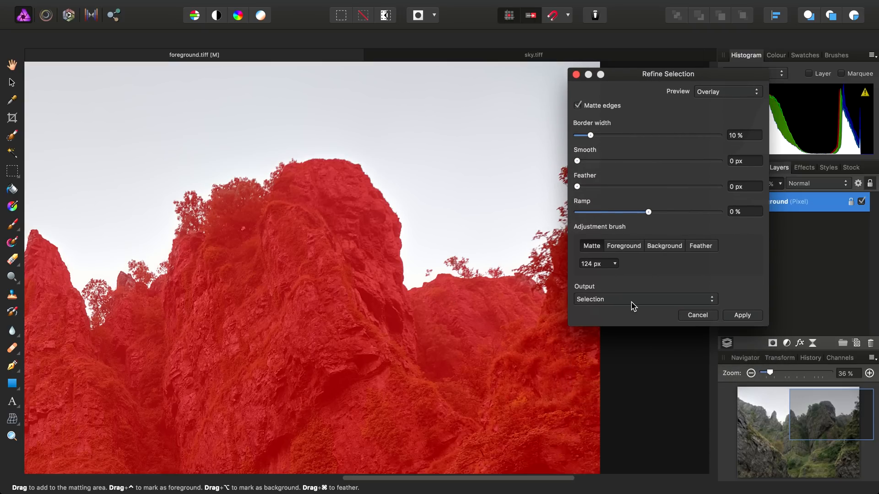
click(644, 298)
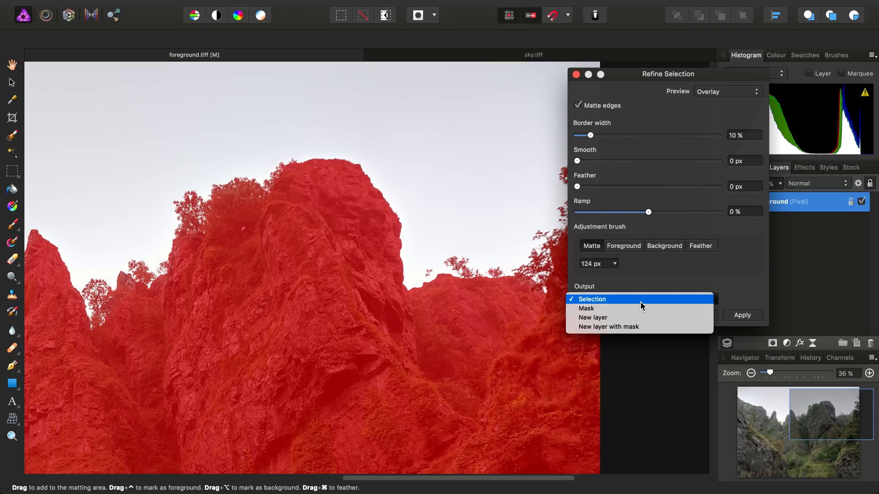
mouse_move(616, 319)
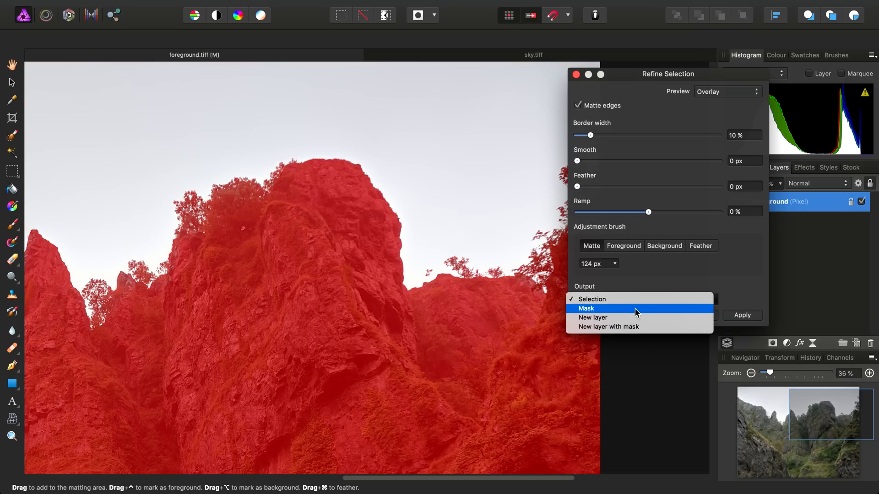
click(586, 309)
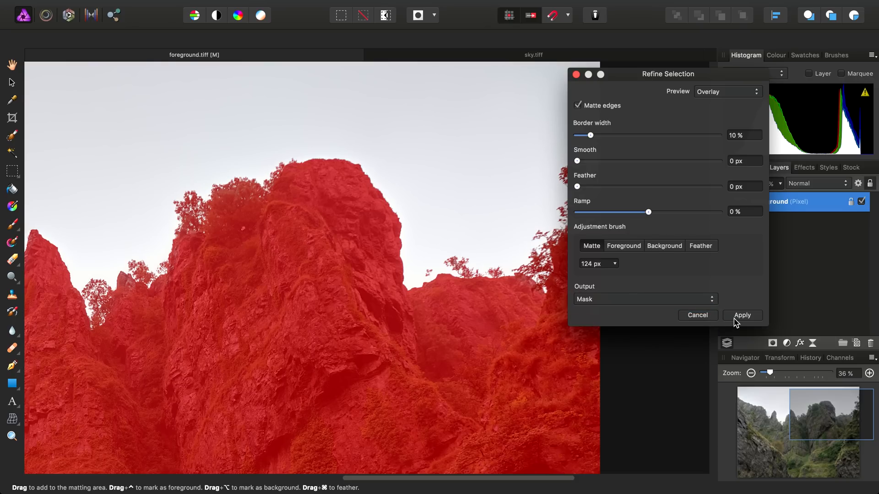
click(742, 315)
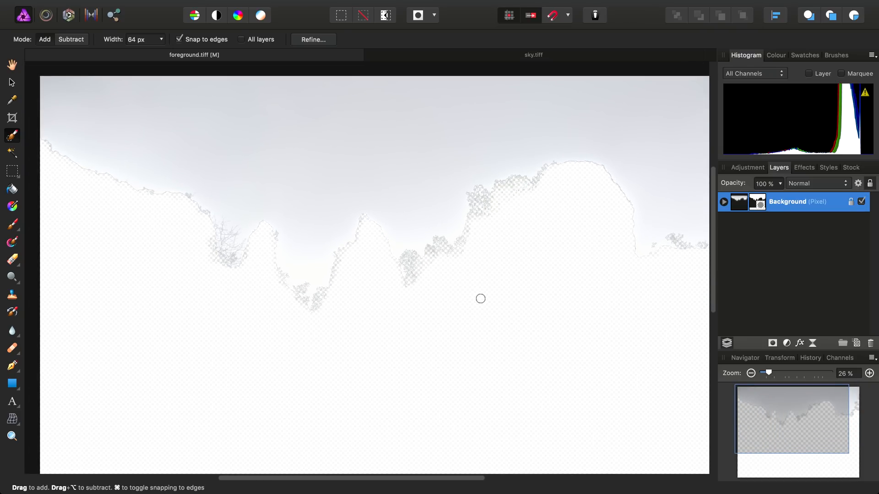
mouse_move(516, 268)
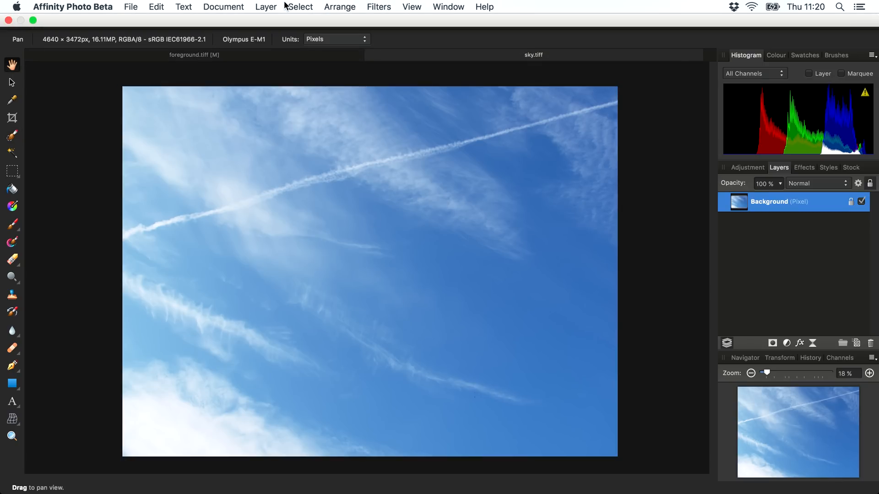
Step: Select all of the sky photo and paste it as a new layer into the gorge photo
click(300, 7)
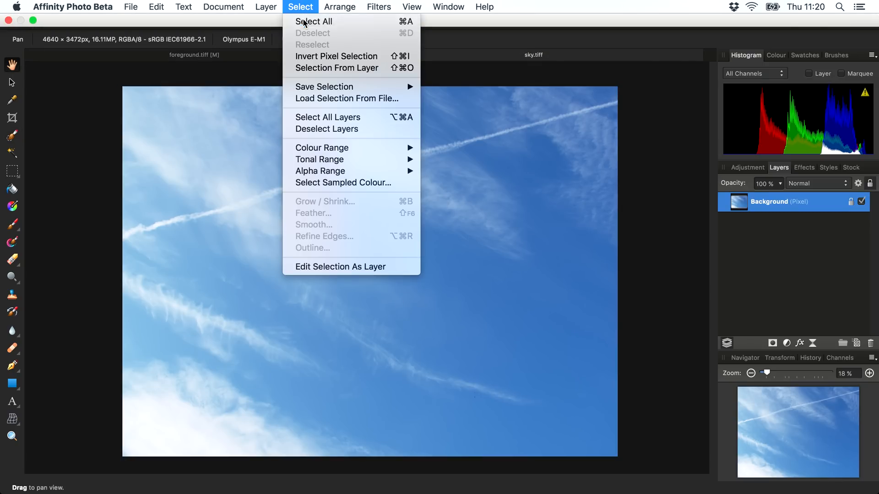
click(156, 6)
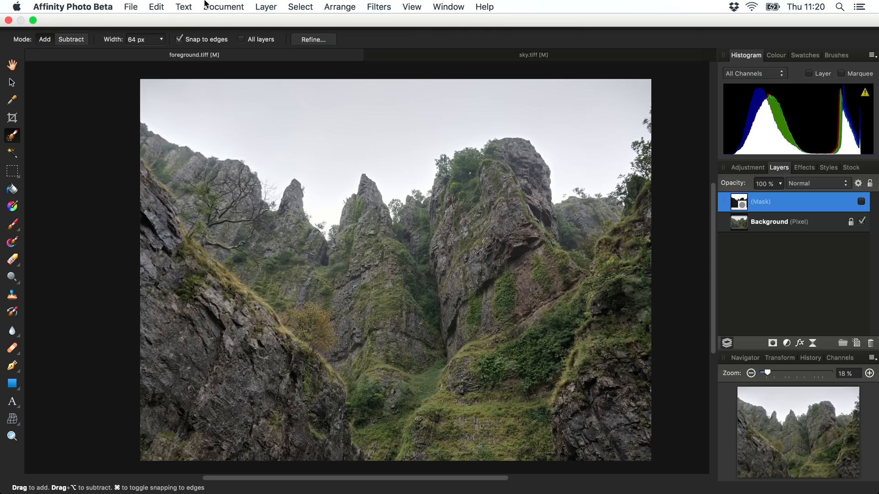
click(156, 6)
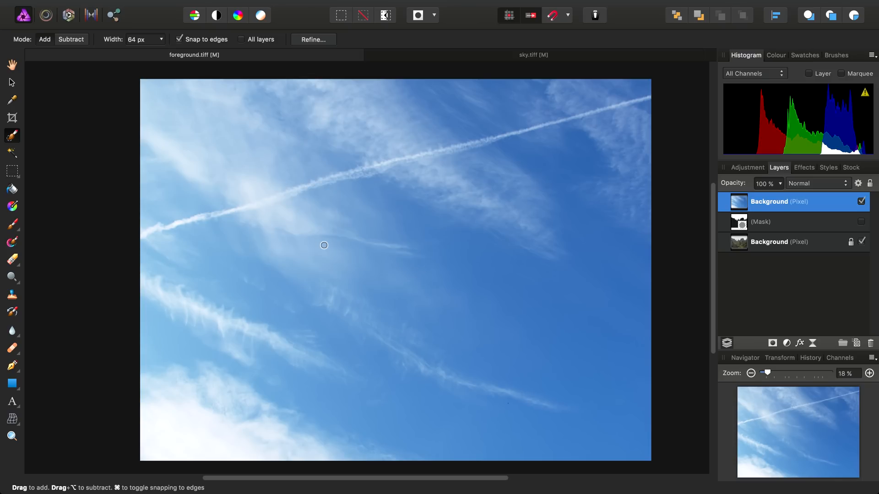
mouse_move(19, 91)
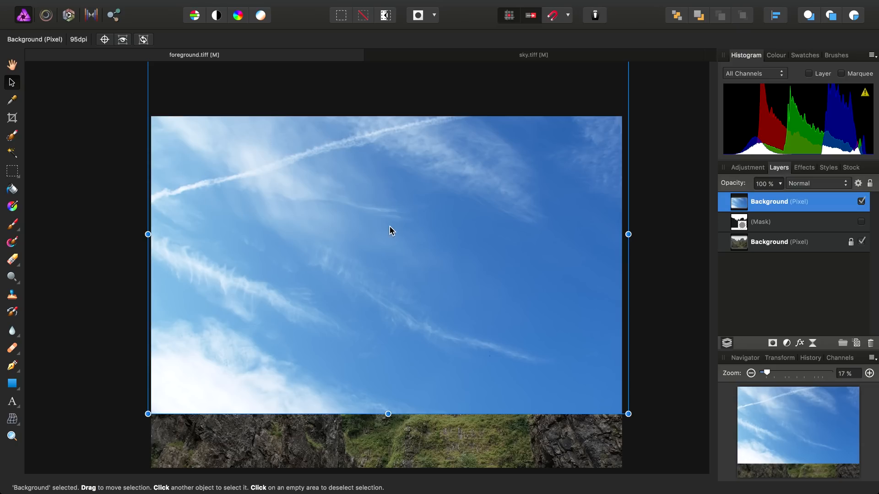
mouse_move(813, 290)
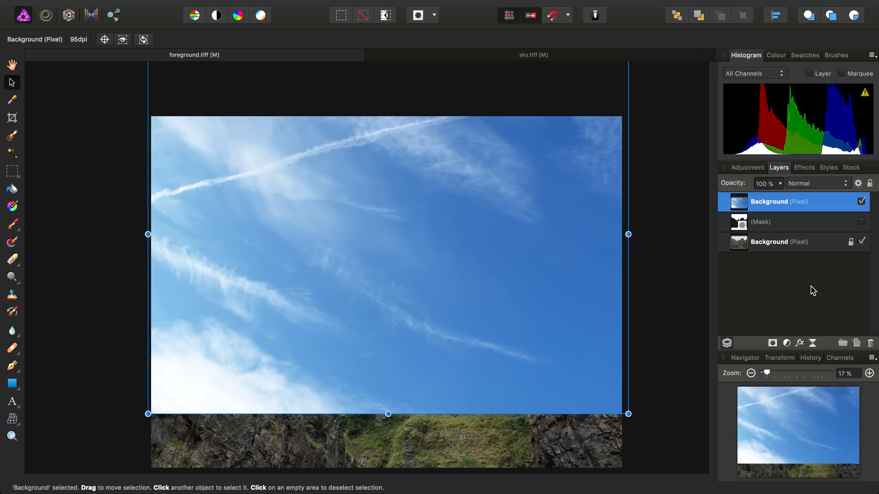
click(760, 221)
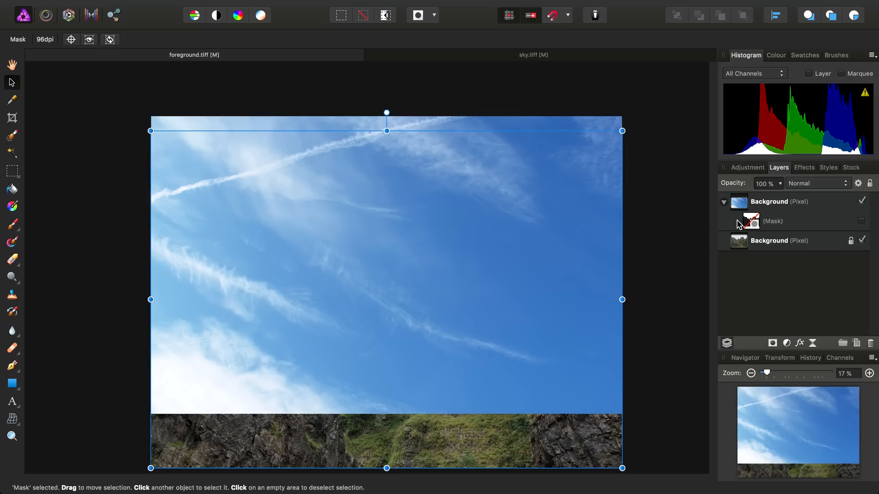
click(773, 220)
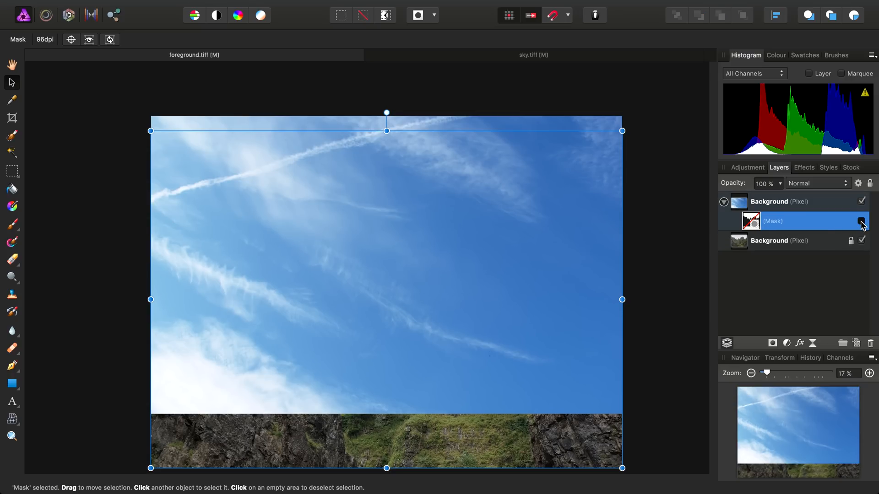
click(863, 221)
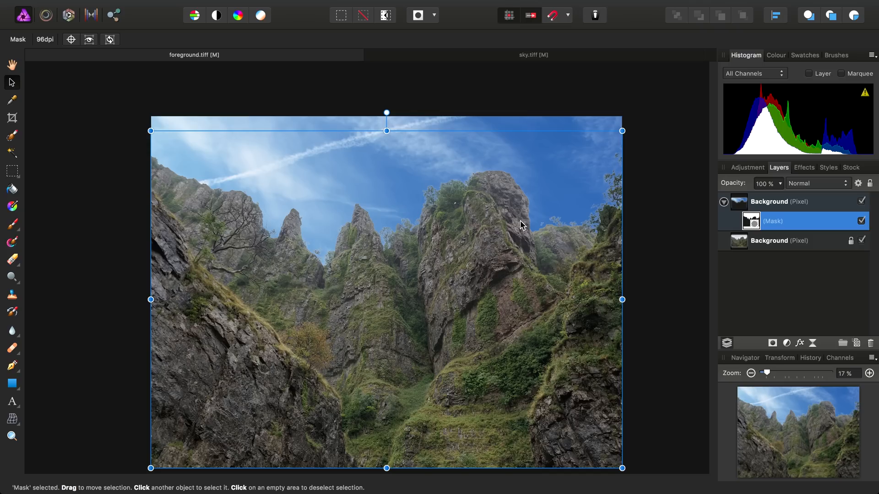
mouse_move(429, 191)
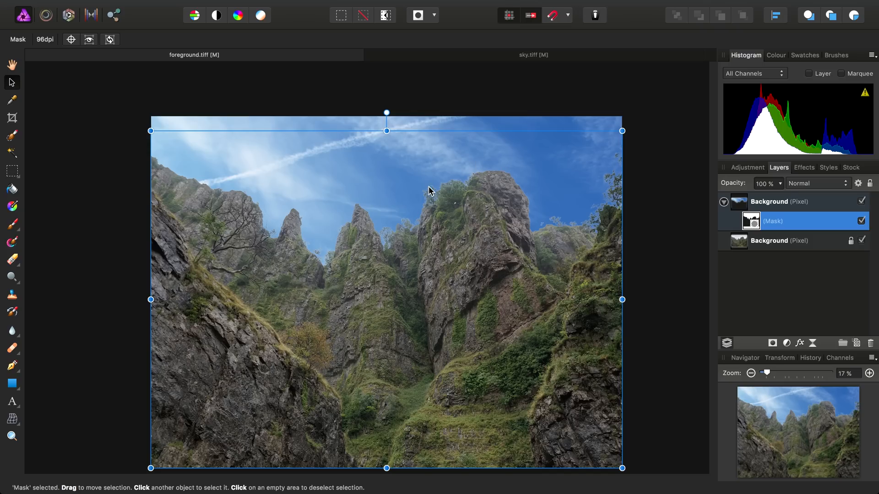
mouse_move(468, 180)
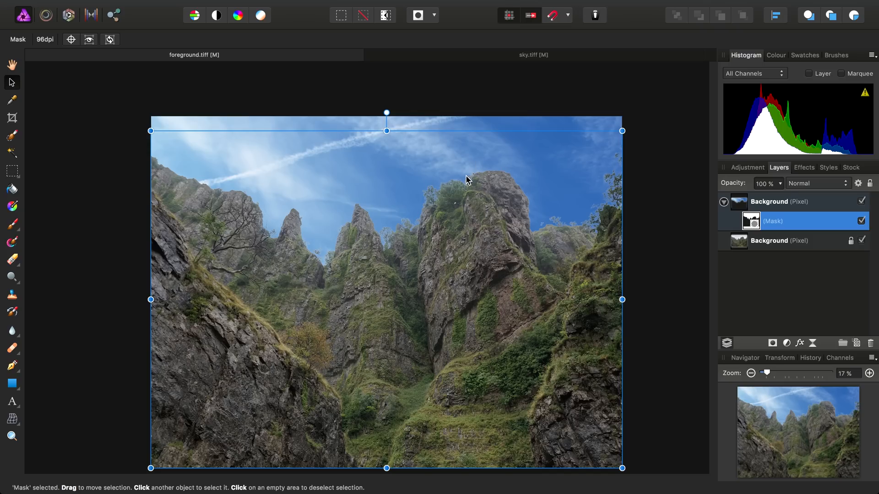
mouse_move(430, 352)
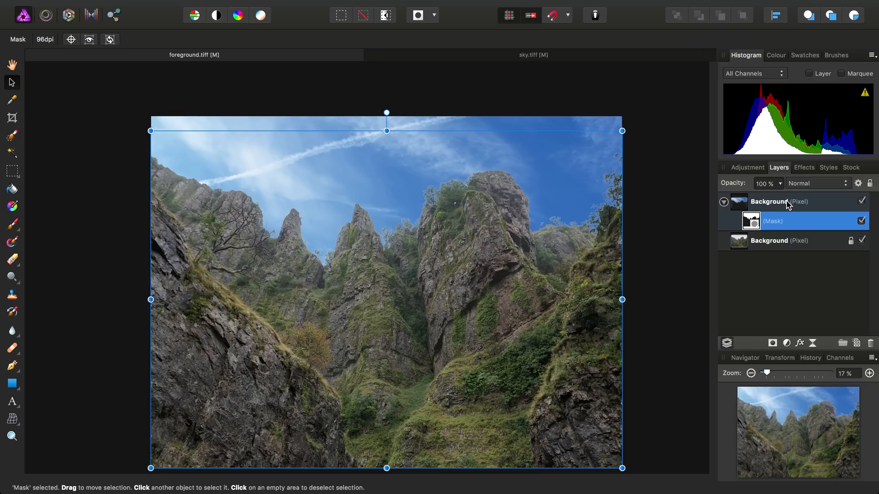
click(818, 183)
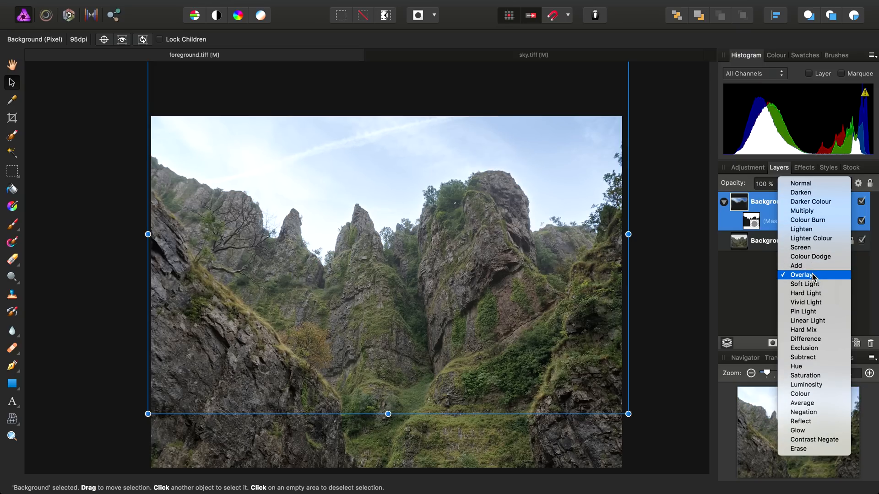
click(812, 275)
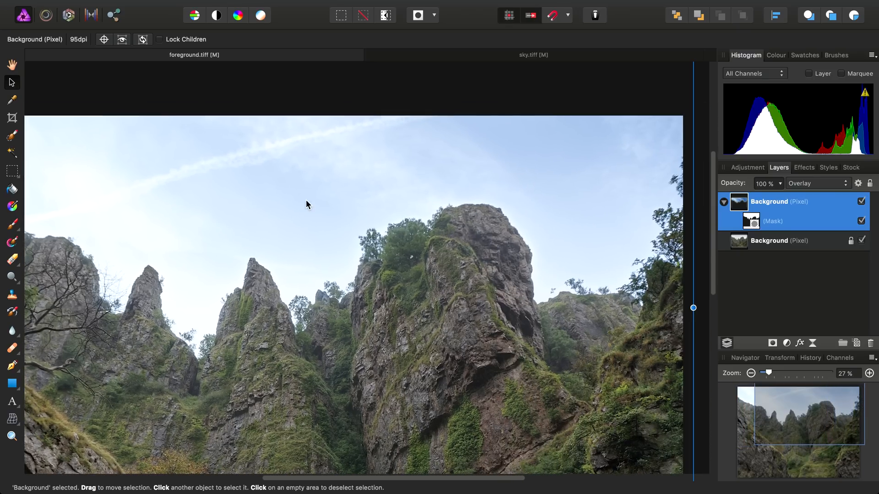
mouse_move(419, 166)
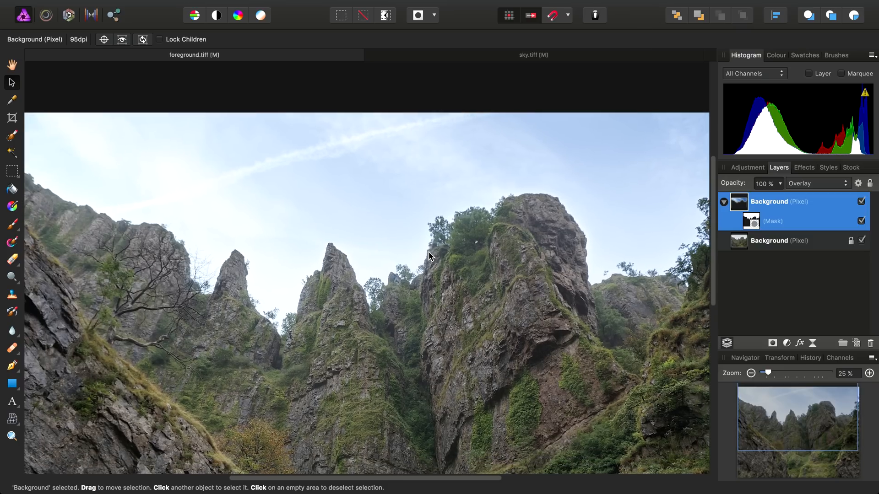
click(816, 183)
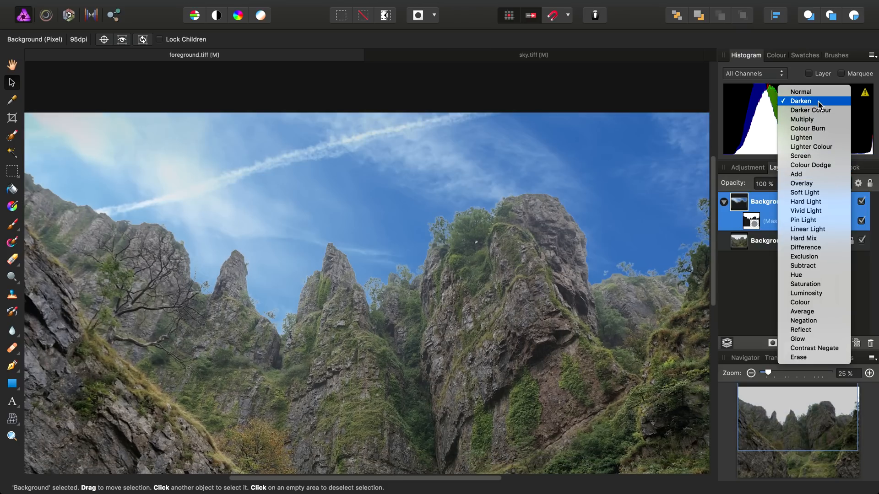
click(801, 91)
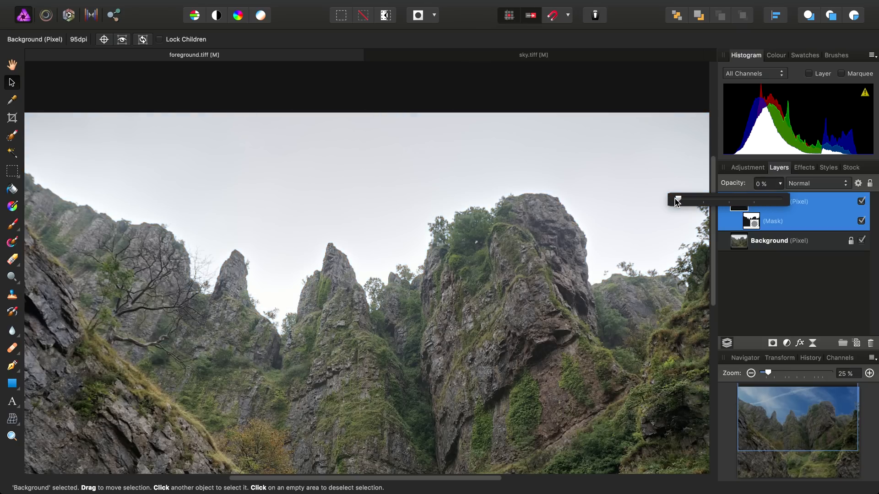
Step: Raise the sky layer's opacity in stages from 0% back to 100%
drag(678, 201, 703, 201)
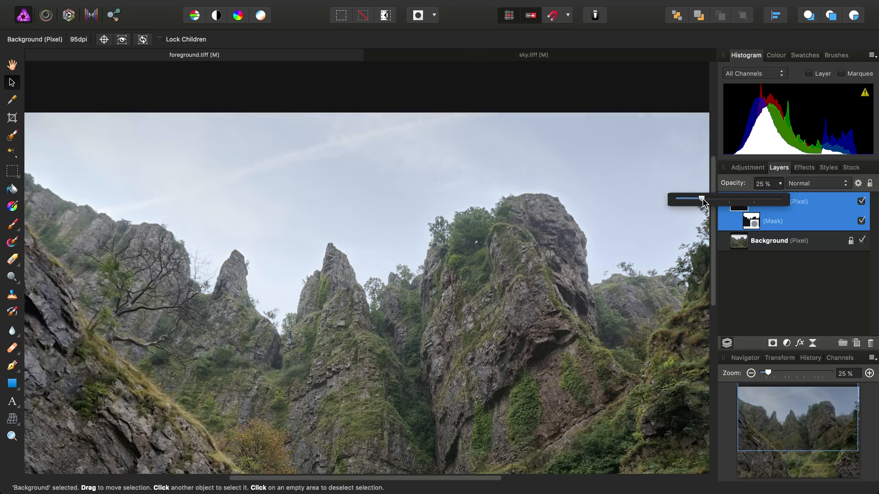
drag(698, 200, 705, 201)
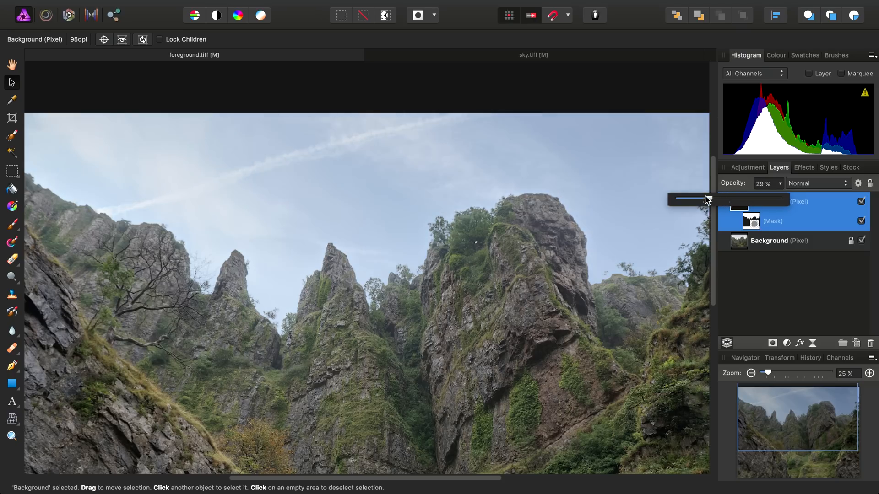
drag(703, 200, 720, 200)
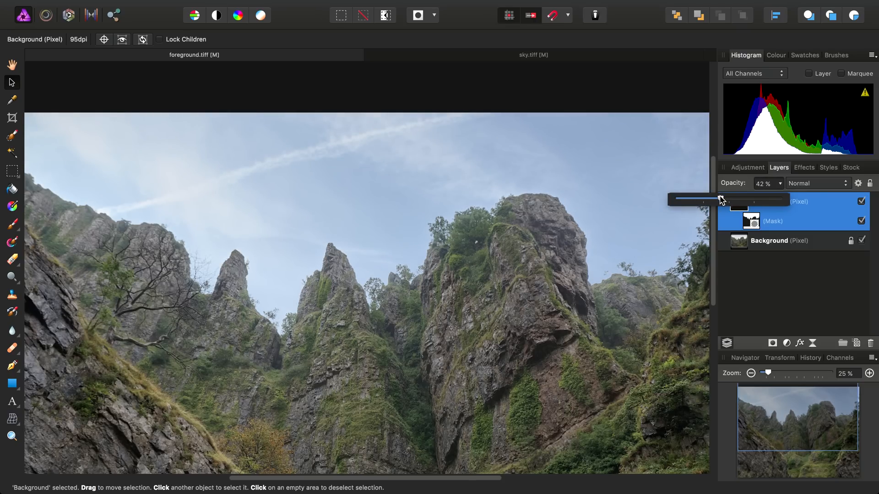
drag(698, 199, 768, 200)
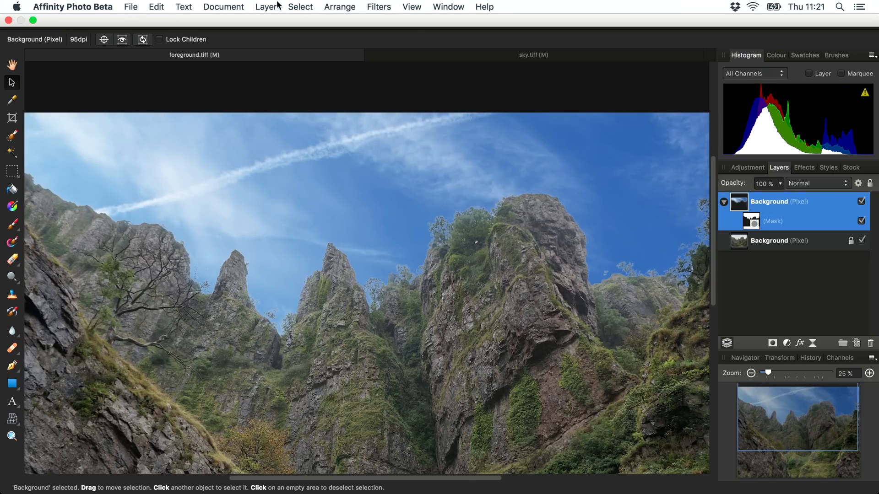
Step: Add an HSL adjustment nested in the sky layer with Saturation Shift about -57%
click(265, 6)
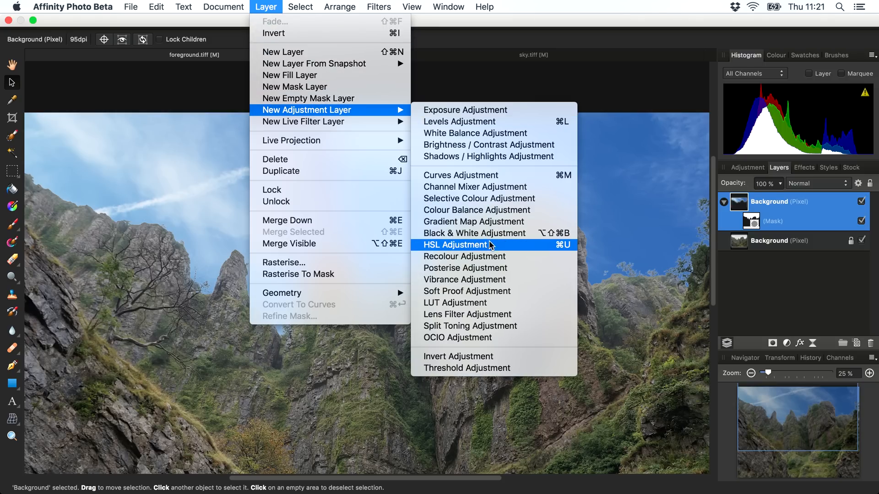
click(455, 246)
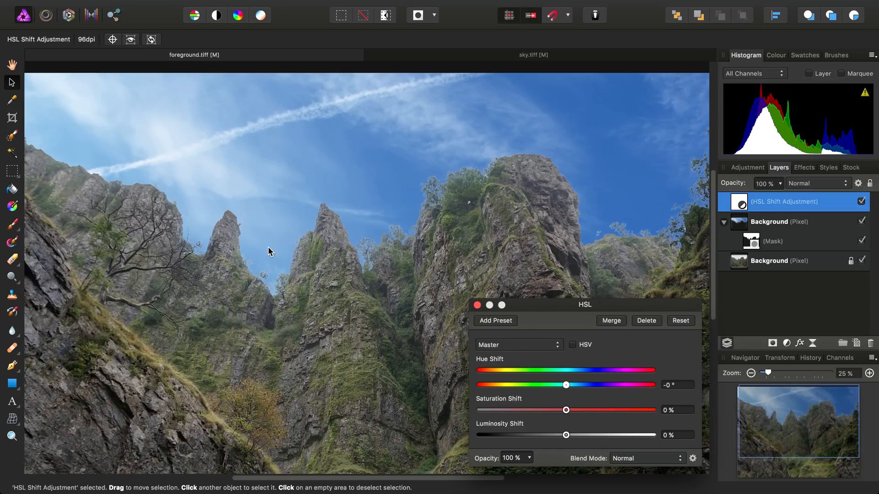
mouse_move(378, 351)
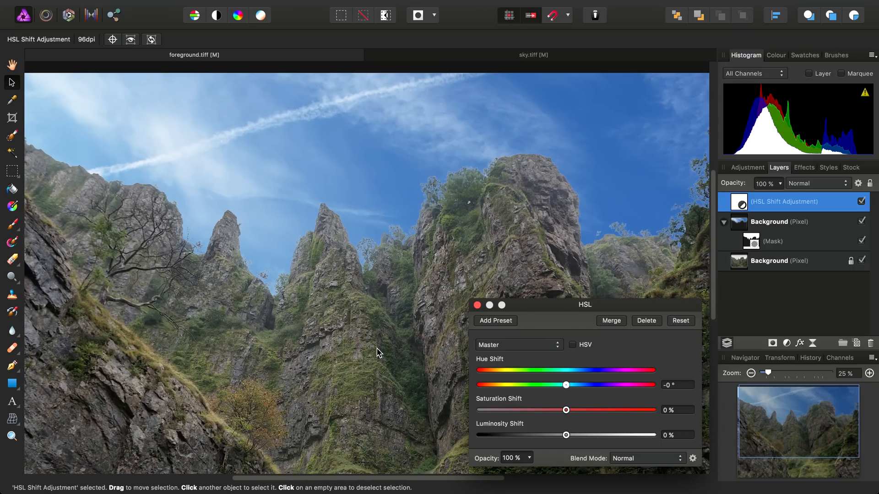
drag(585, 305, 583, 221)
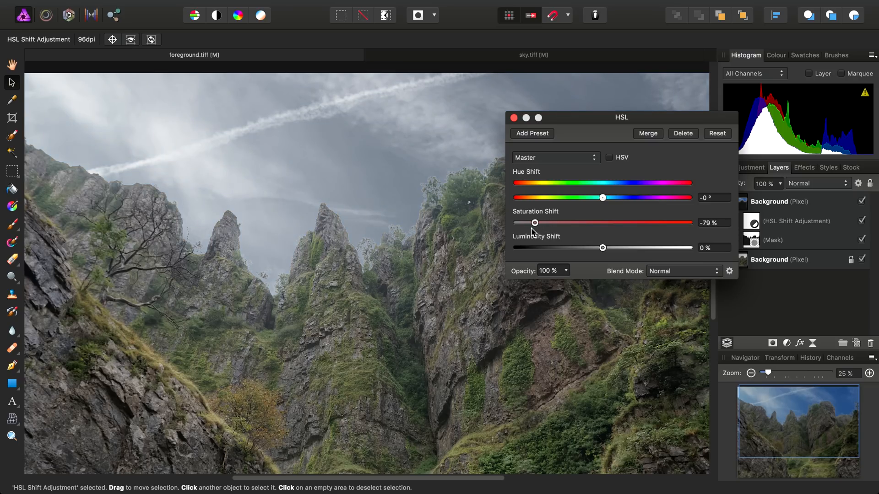
drag(535, 222, 554, 222)
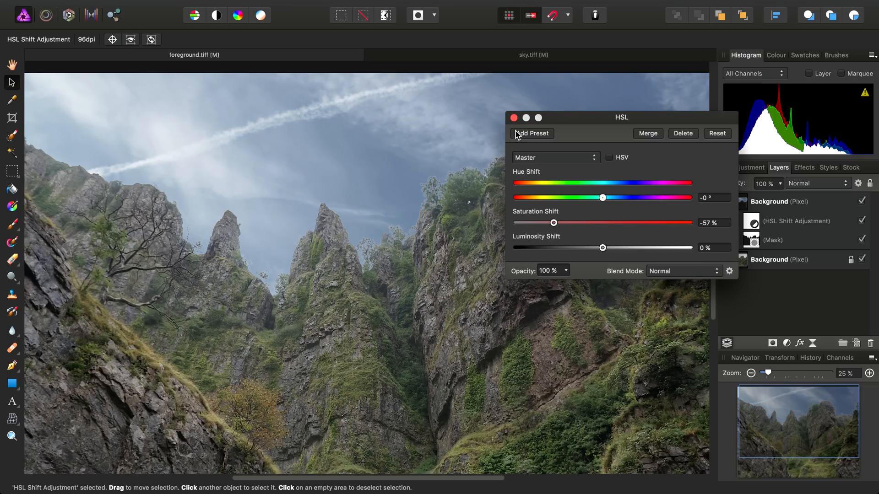
click(513, 118)
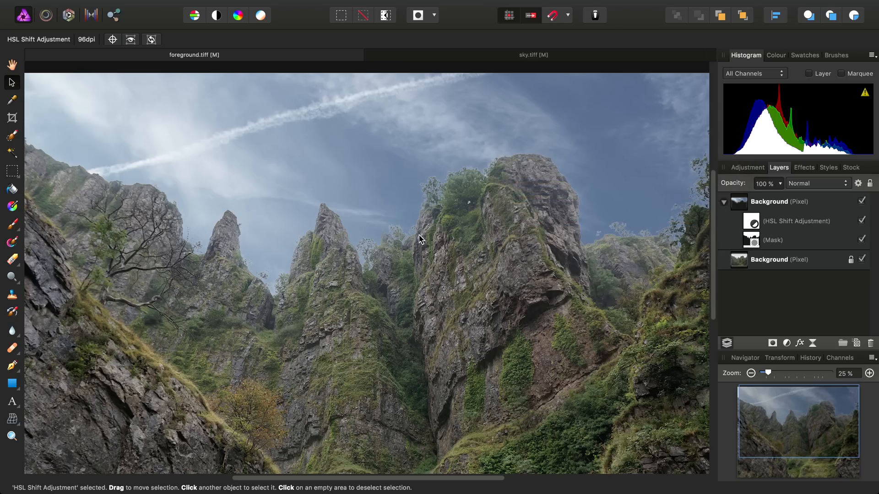
mouse_move(348, 168)
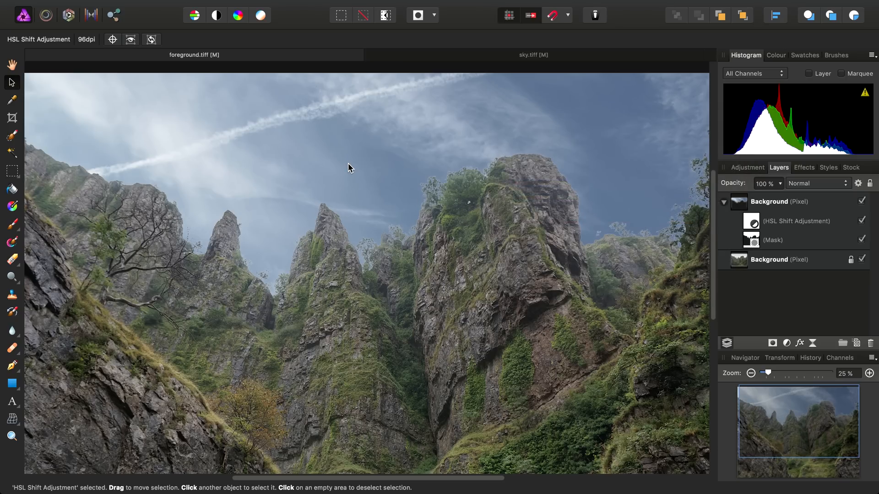
Step: Add a Brightness/Contrast adjustment to the sky layer and raise brightness to 57%
click(265, 7)
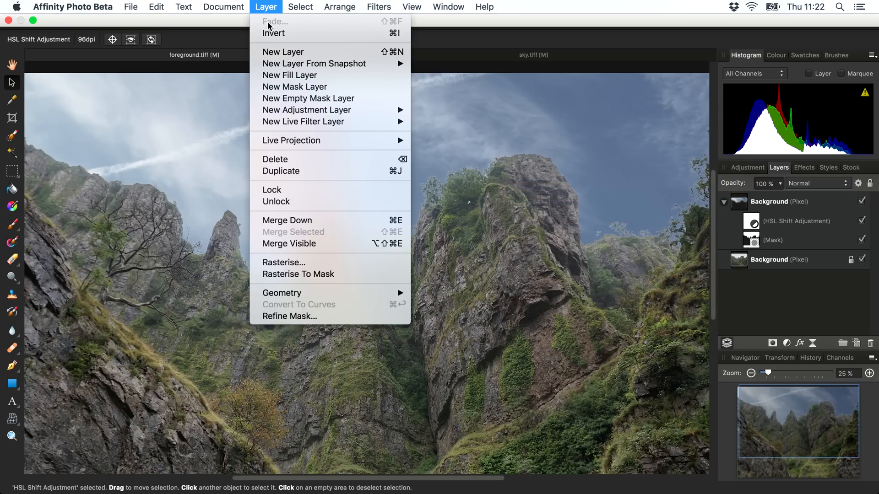
mouse_move(307, 110)
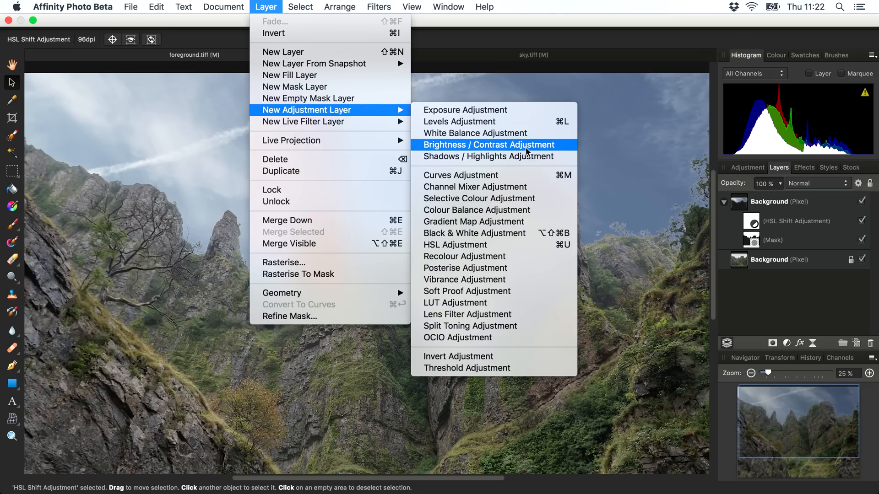
click(487, 145)
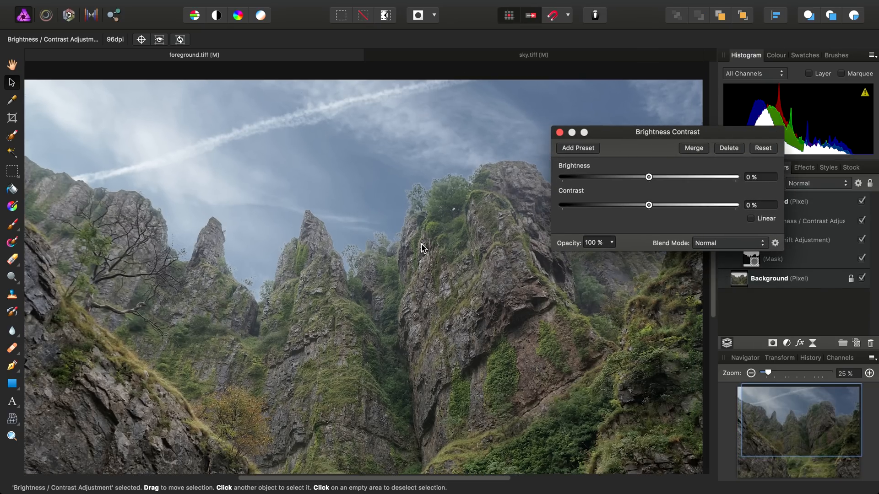
drag(649, 205, 672, 204)
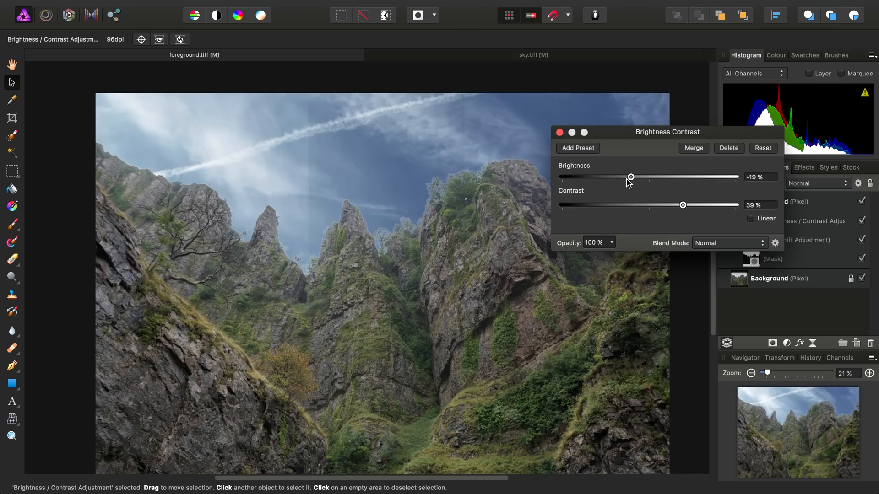
drag(632, 177, 670, 176)
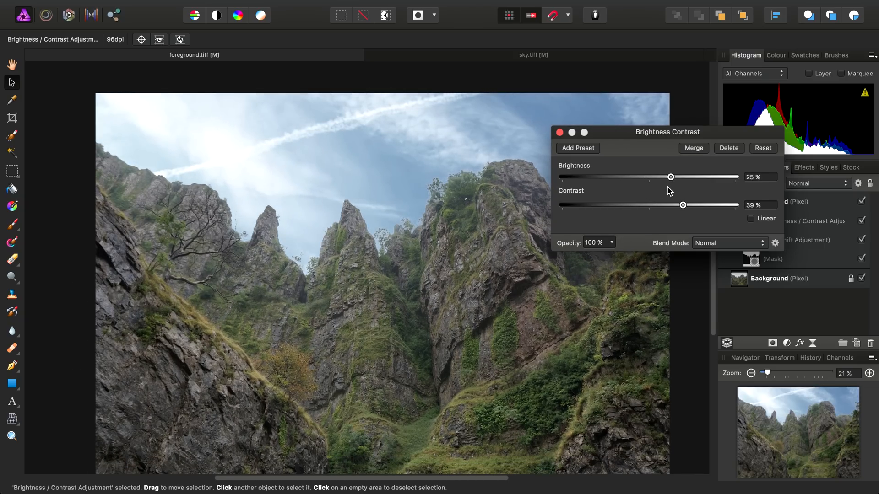
drag(671, 177, 692, 176)
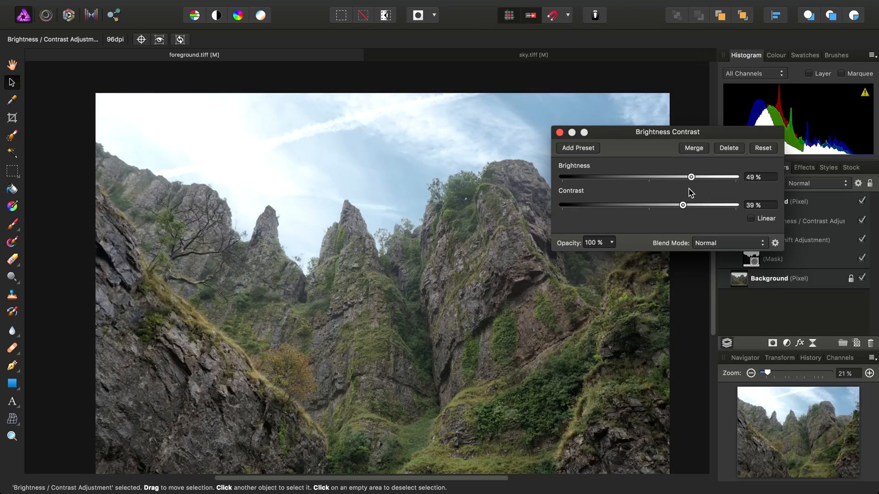
drag(691, 177, 697, 176)
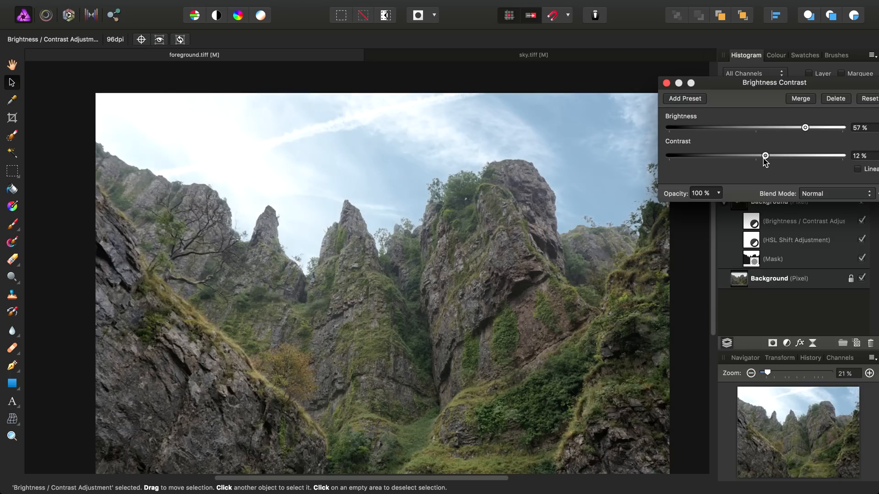
Step: Settle the contrast at 44% and move the adjustment dialog clear of the layers
drag(766, 156, 808, 155)
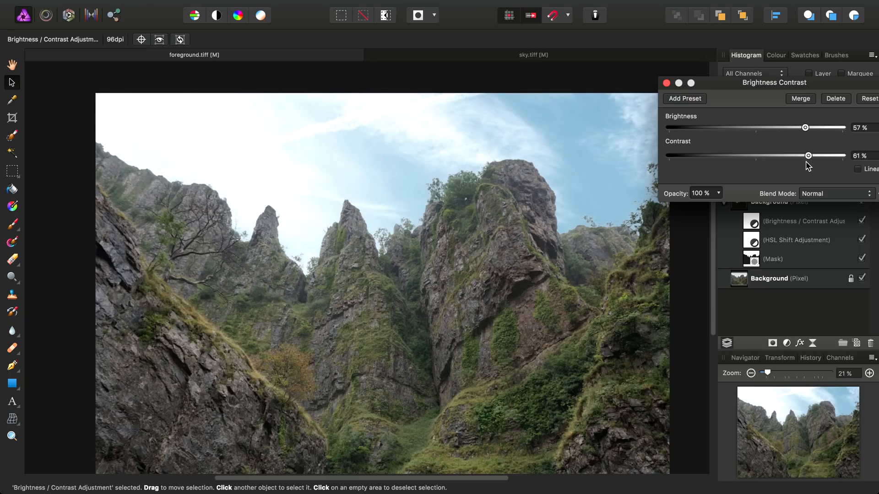
drag(808, 156, 792, 155)
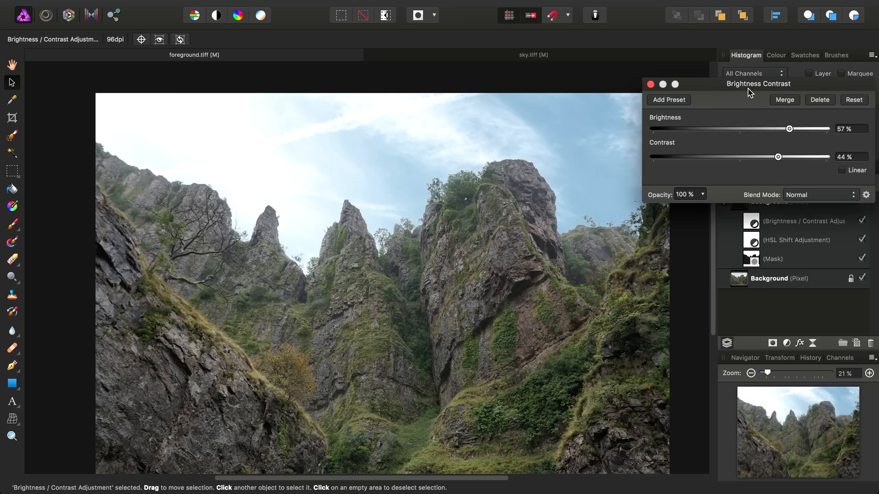
drag(758, 84, 715, 159)
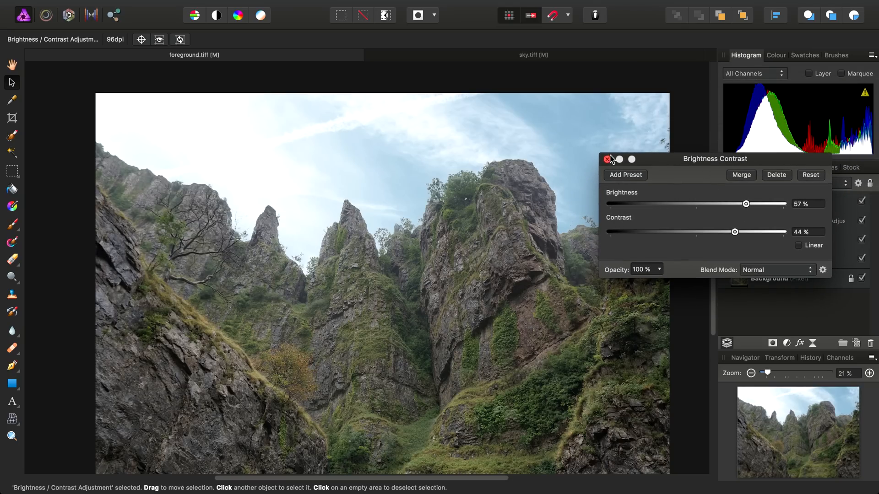
Step: Try the sky layer at partial opacity, then blend it in Overlay mode
click(605, 160)
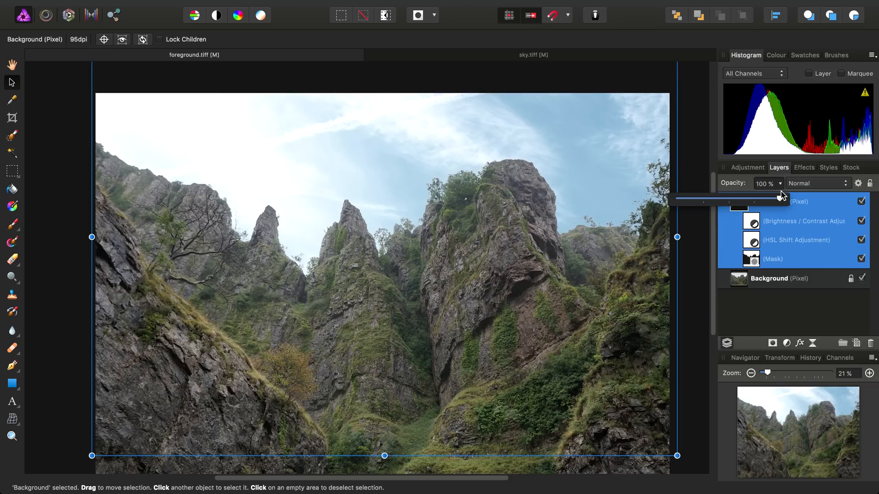
drag(780, 199, 729, 199)
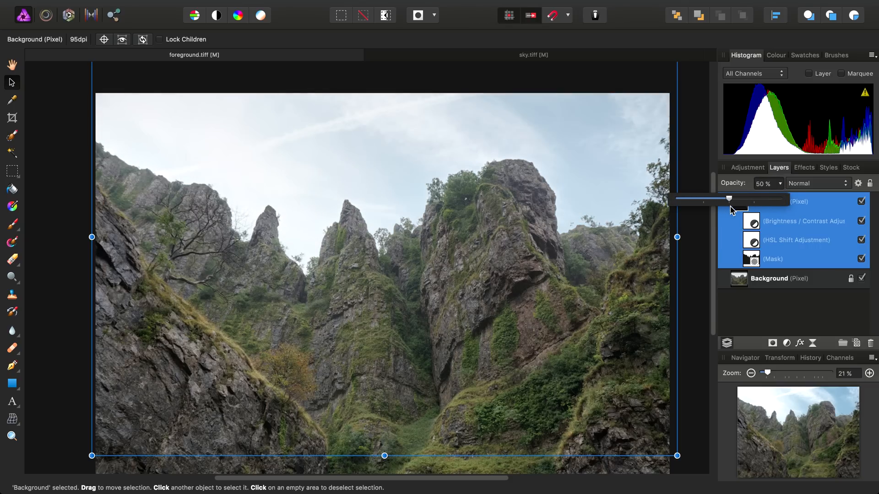
drag(729, 198, 750, 198)
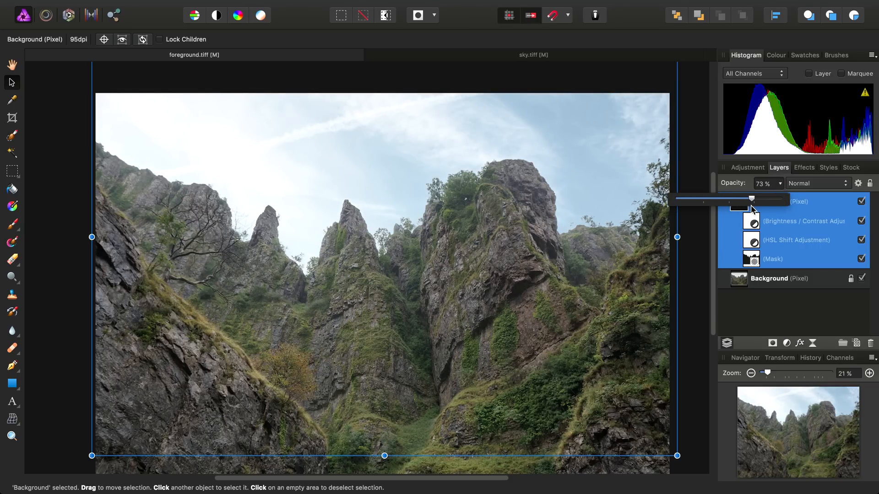
click(817, 184)
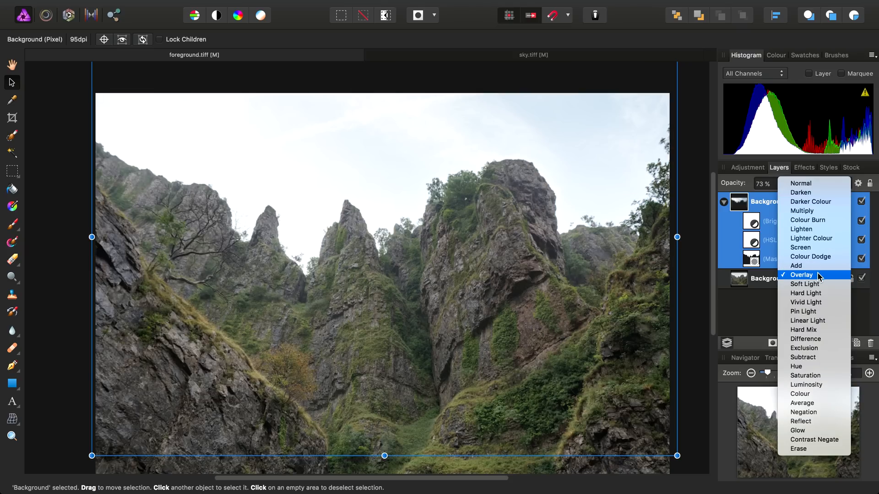
click(802, 274)
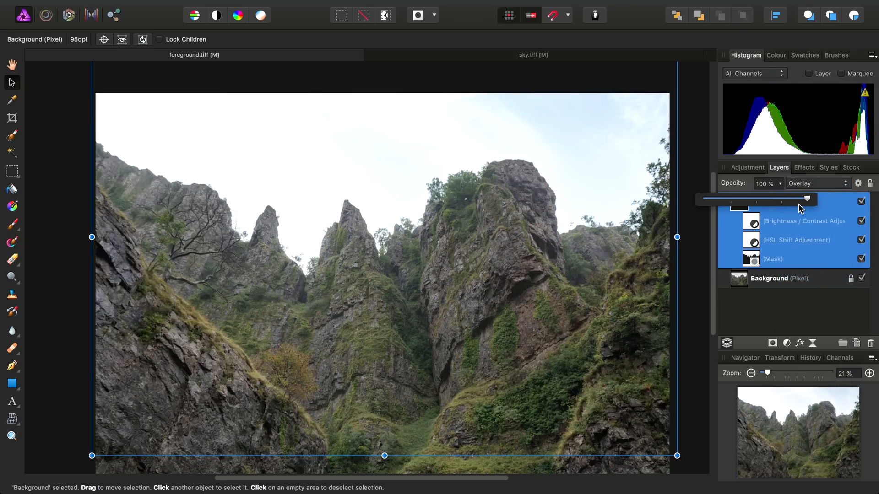
mouse_move(829, 218)
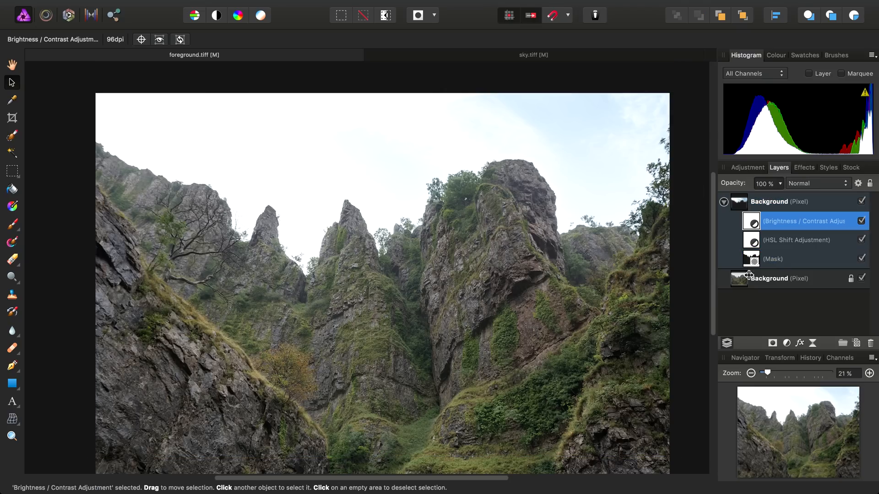
Step: Disable the sky layer's Brightness/Contrast, keep HSL Shift on, and collapse its child adjustments
click(861, 220)
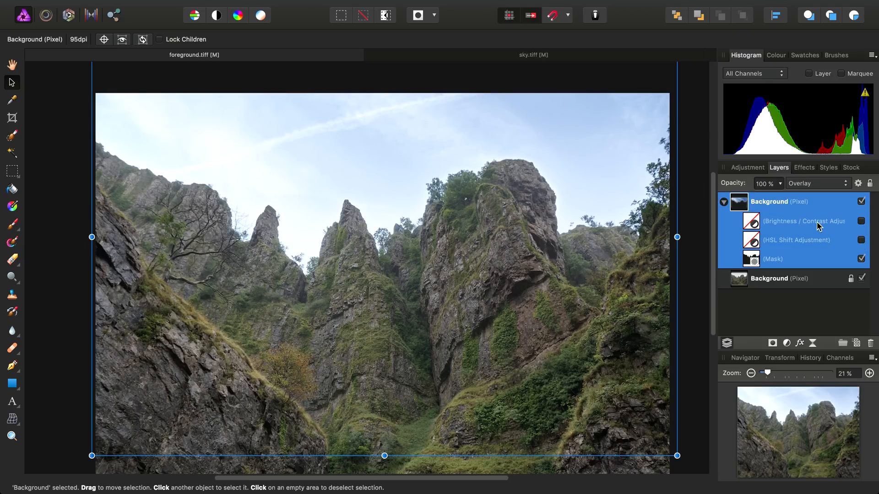
click(861, 240)
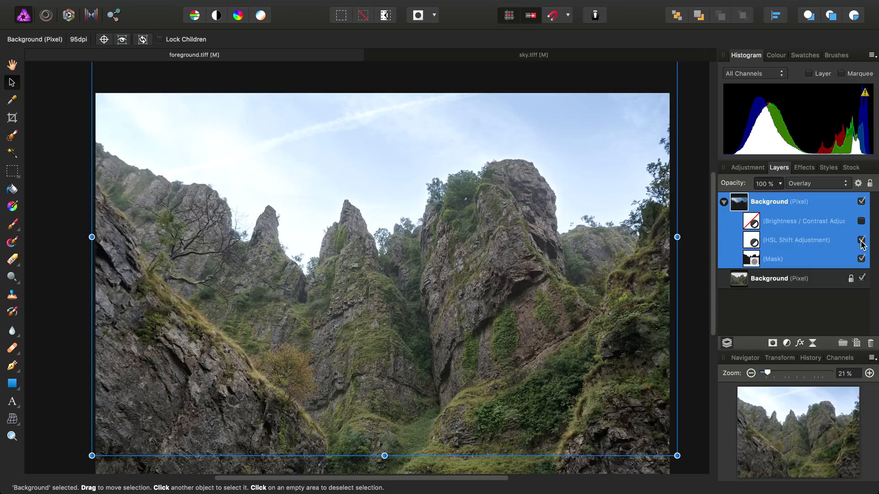
click(861, 240)
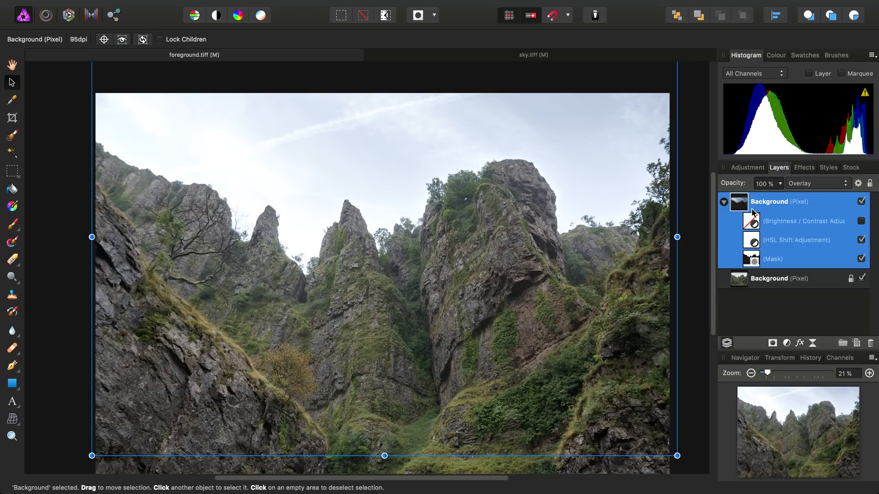
click(723, 202)
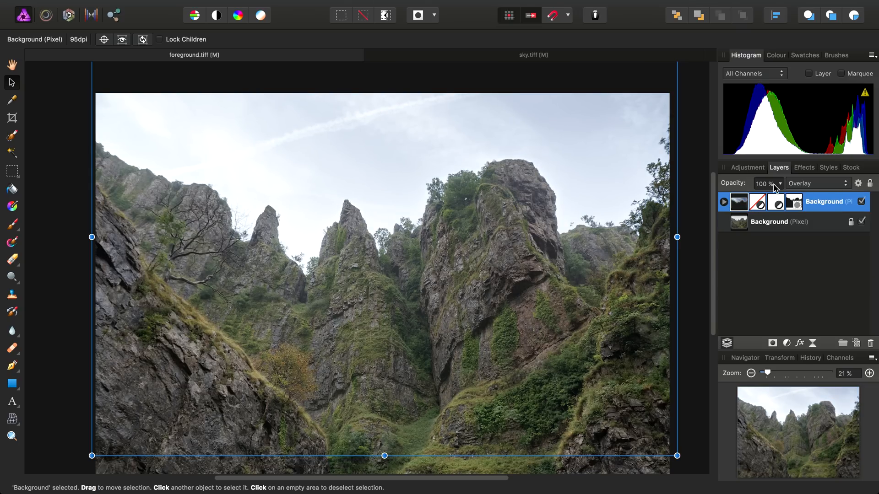
mouse_move(550, 196)
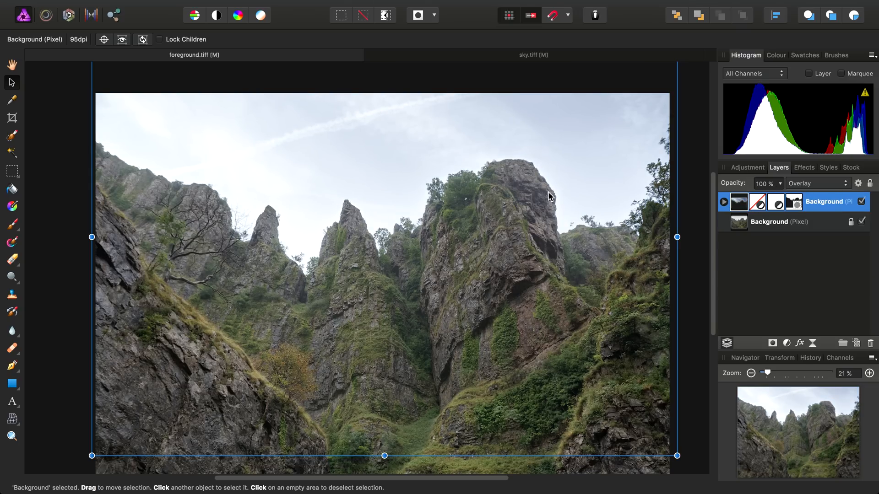
click(11, 65)
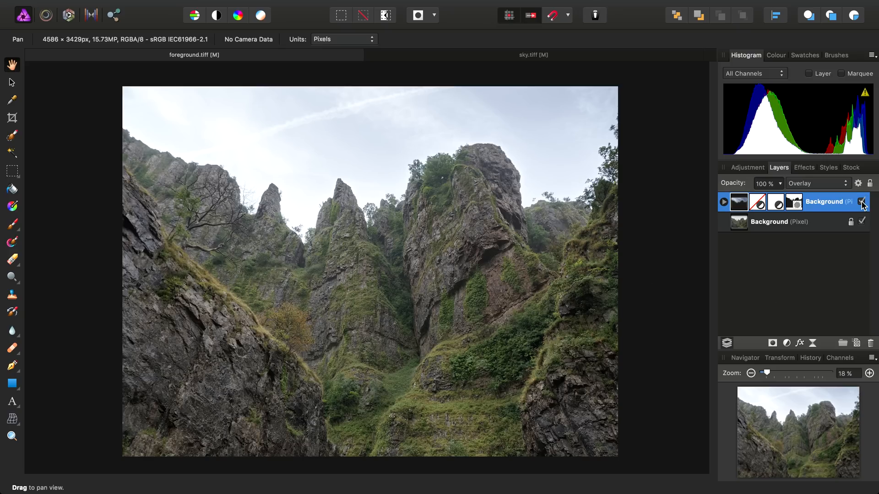
click(861, 202)
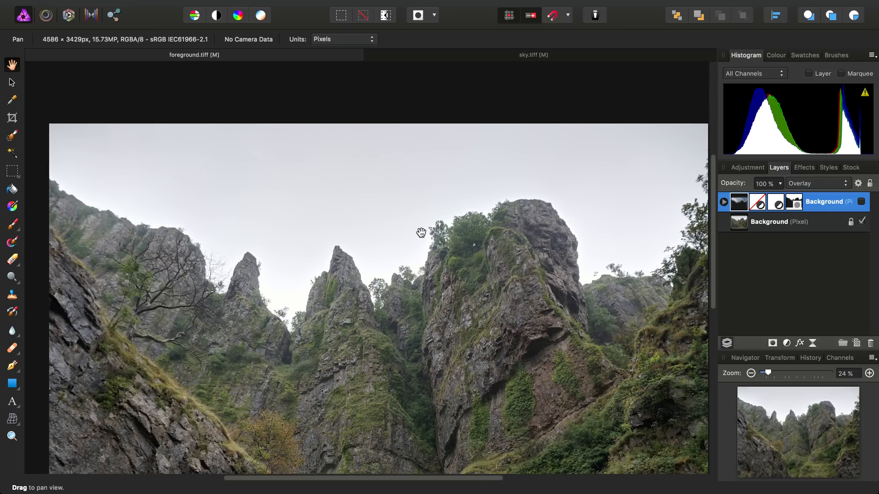
mouse_move(765, 273)
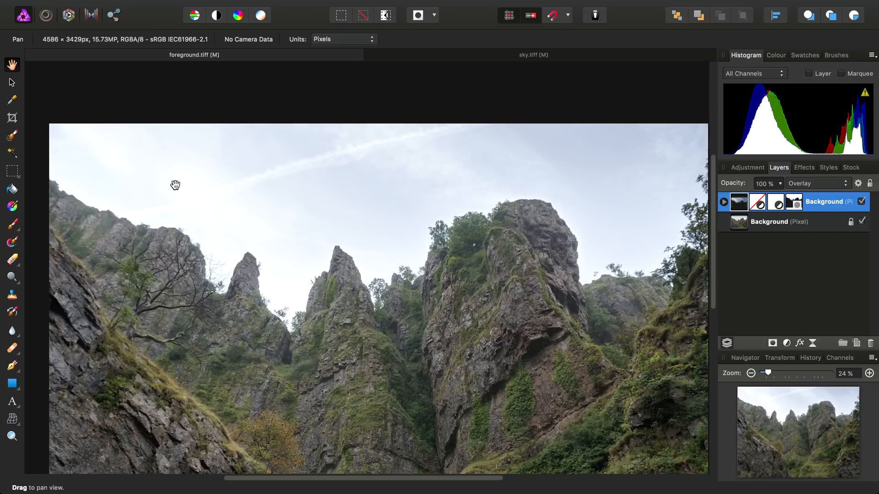
drag(176, 185, 286, 151)
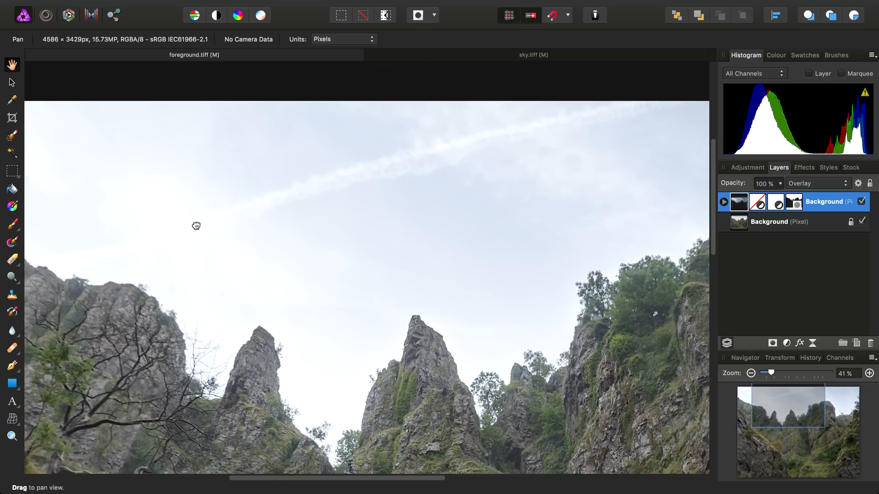
drag(196, 227, 301, 294)
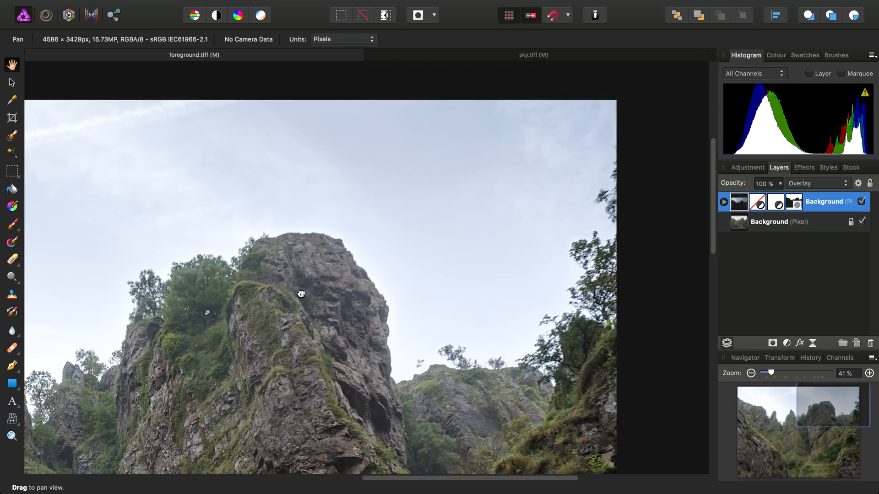
drag(302, 294, 416, 271)
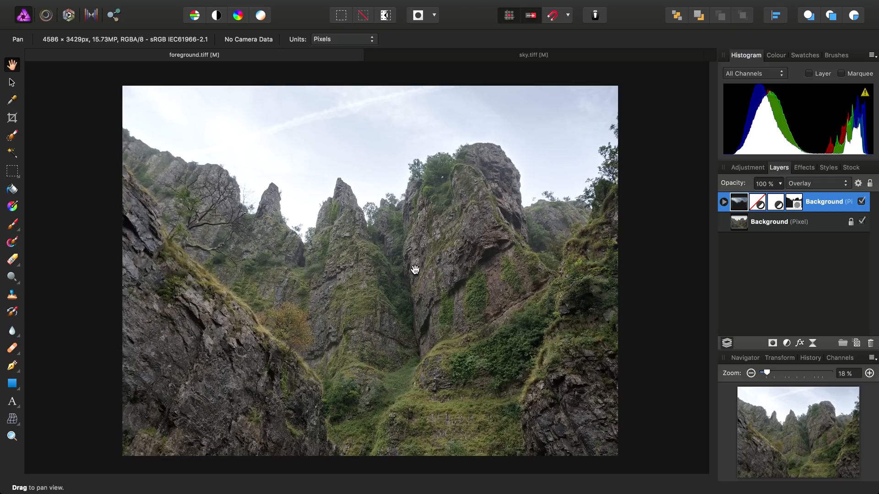
Step: Add a Curves adjustment and pull the lower master curve down to darken shadows and midtones
click(265, 6)
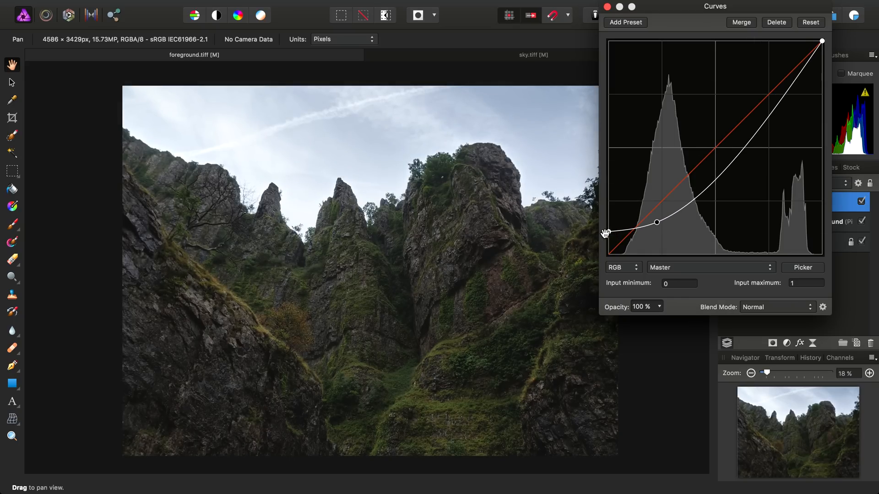
drag(608, 234, 607, 248)
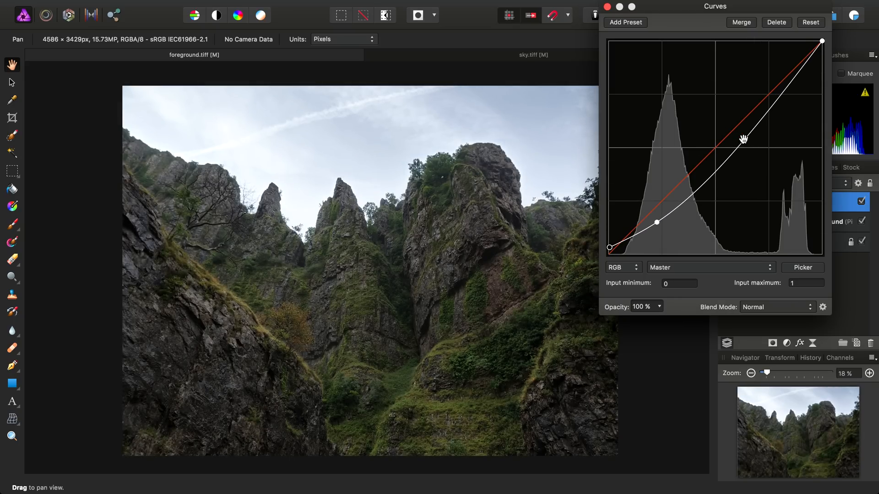